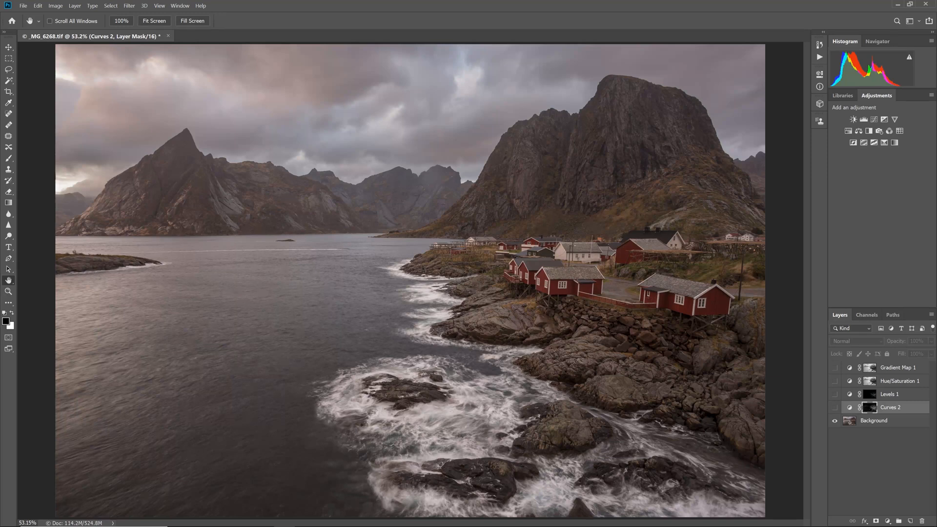
mouse_move(840, 446)
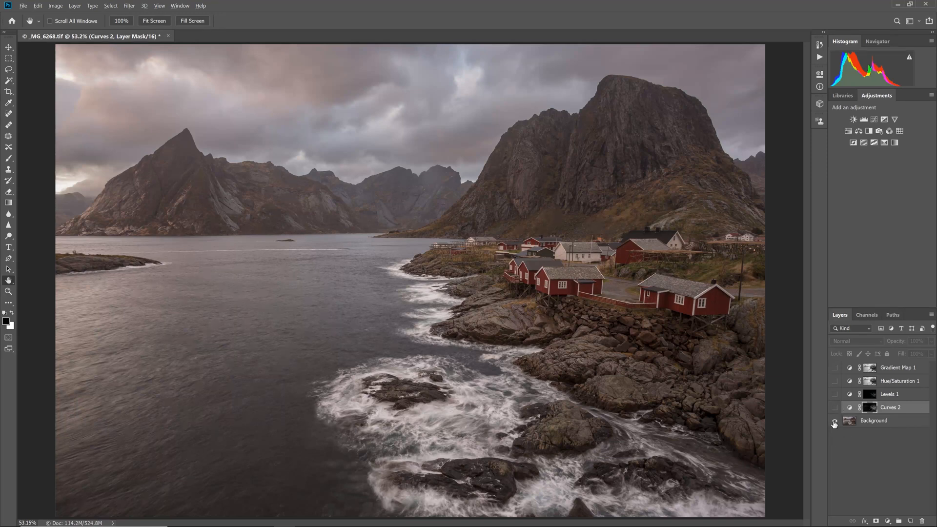
Step: Toggle the adjustment layers off and back on to compare with the original, then view Channels
left_click(834, 420)
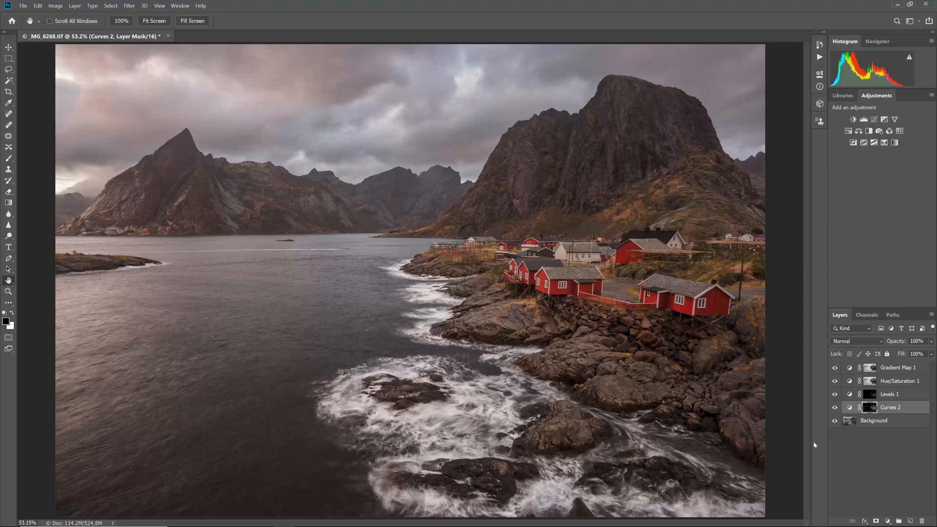
left_click(834, 420)
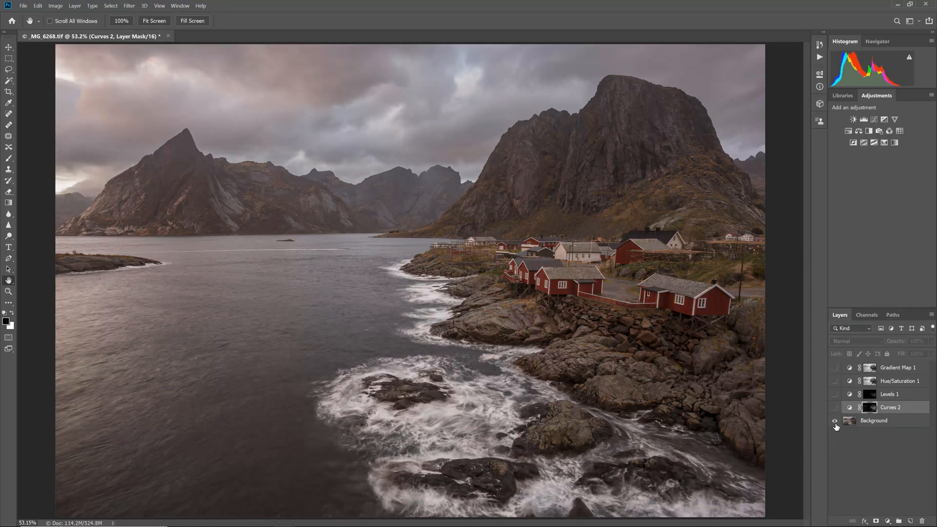
left_click(834, 420)
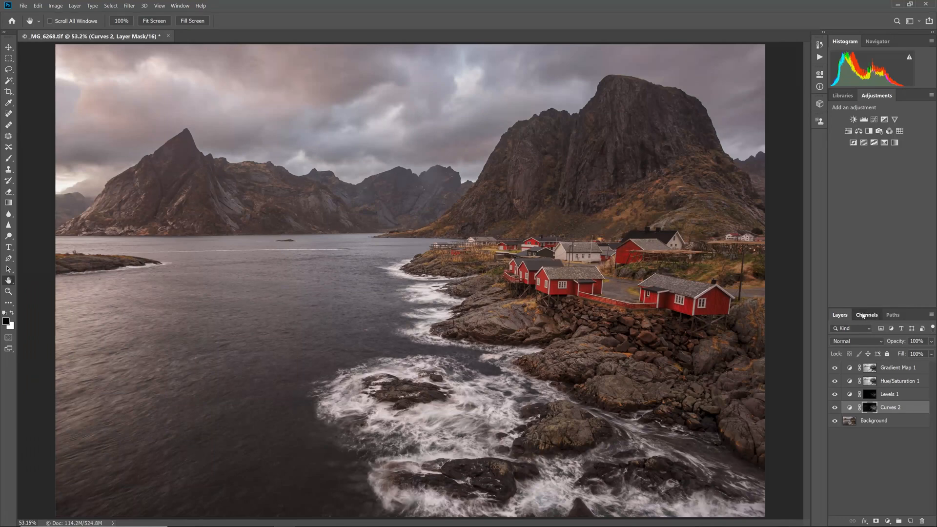
left_click(867, 315)
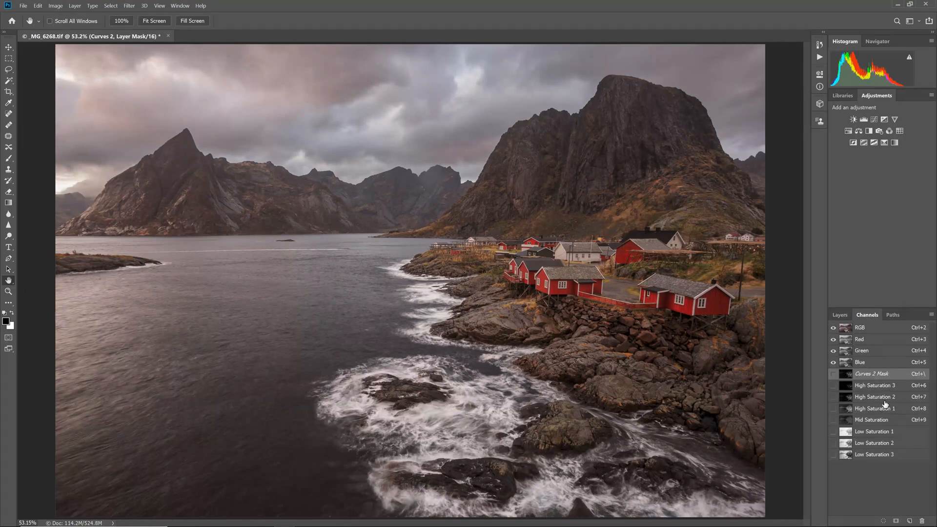
left_click(839, 314)
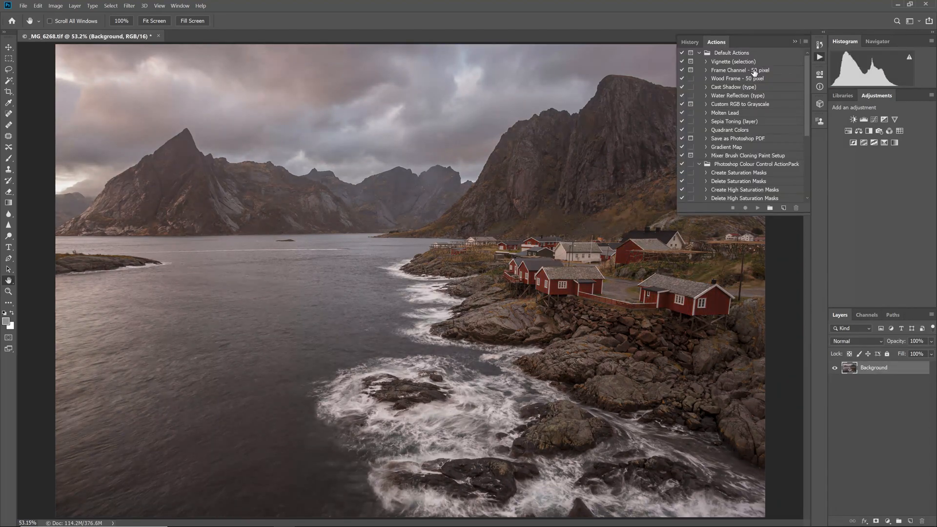
Step: Run the Delete Saturation Masks action and confirm only RGB, Red, Green, Blue channels remain
scroll("down", 3)
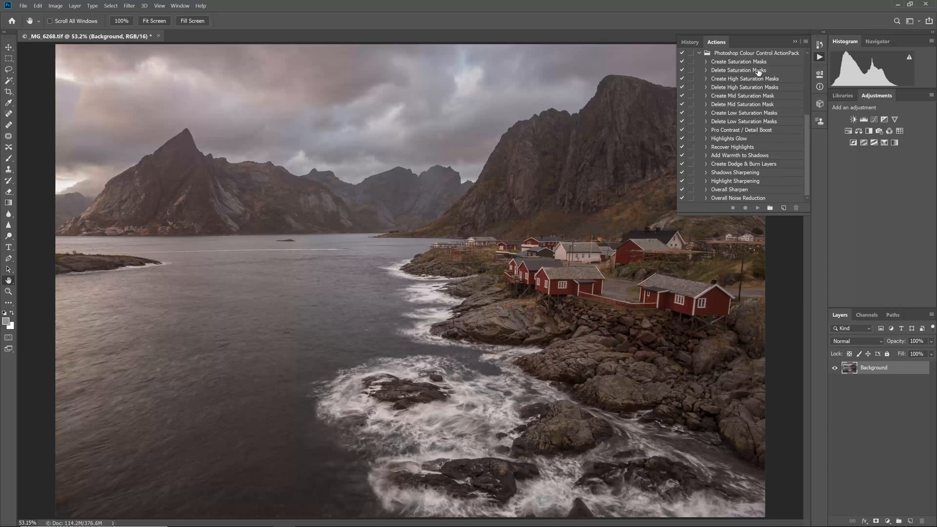
left_click(739, 70)
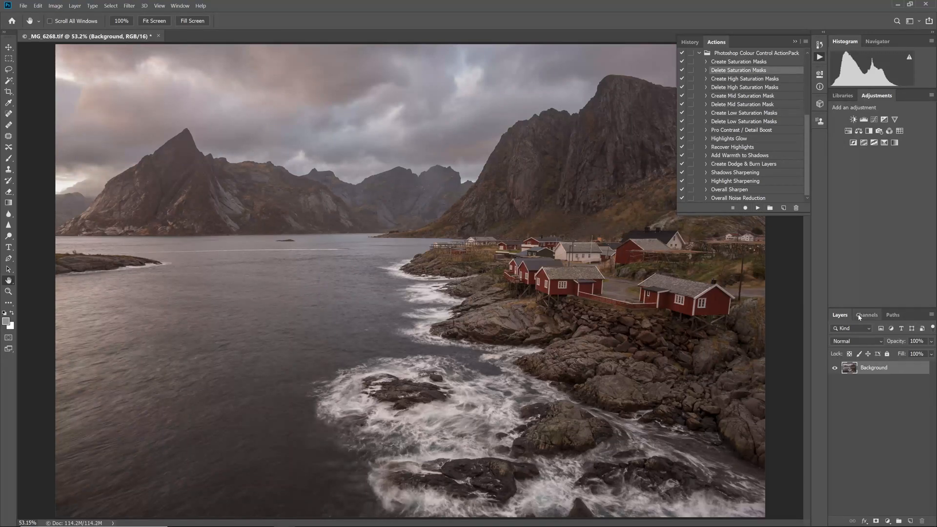
left_click(867, 315)
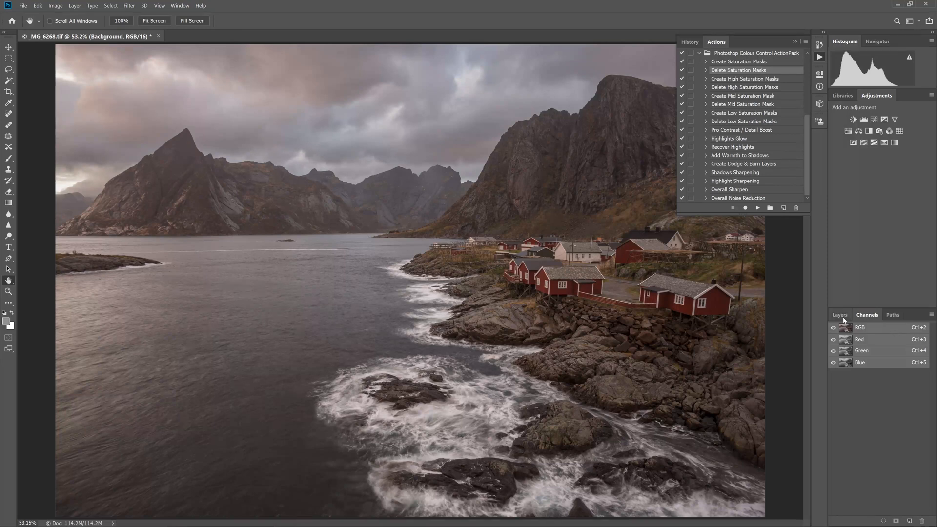
left_click(839, 315)
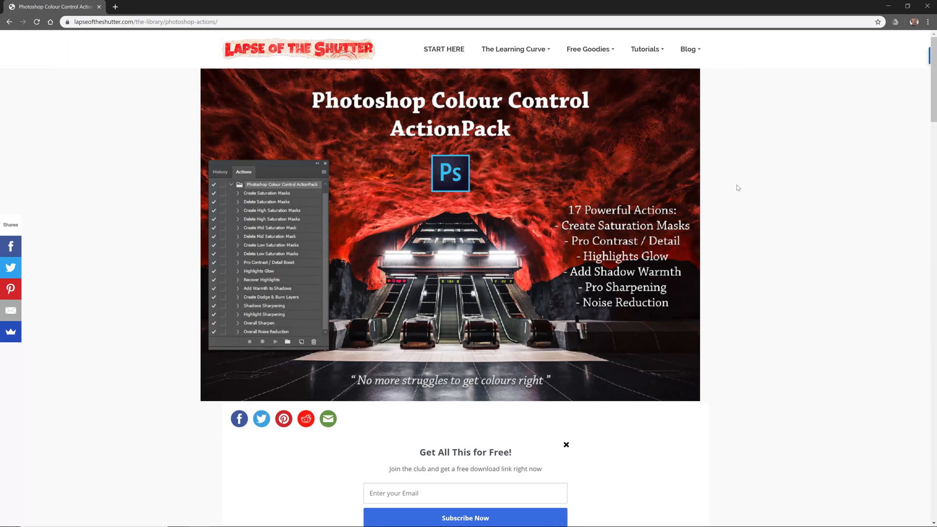
Step: Scroll the lapseoftheshutter.com actions page down to the Colour Control ActionPack sign-up form
scroll("down", 3)
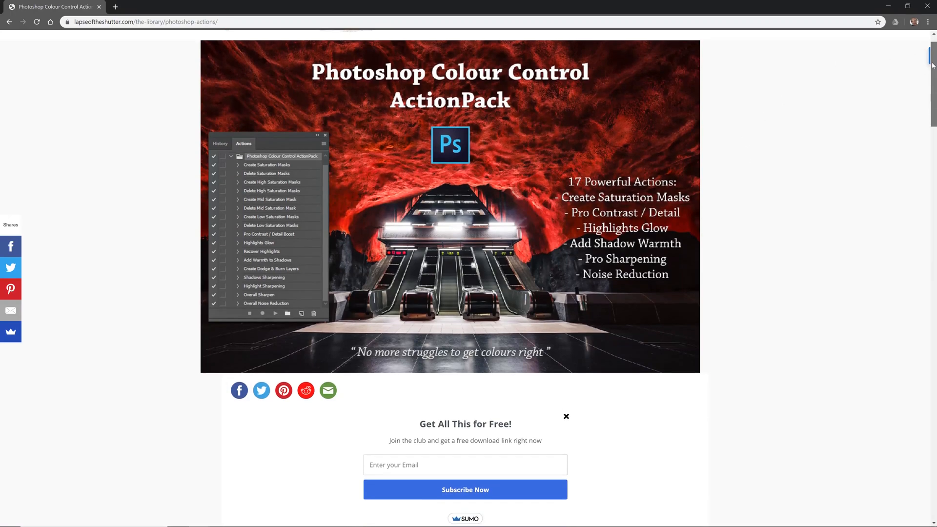
scroll("down", 3)
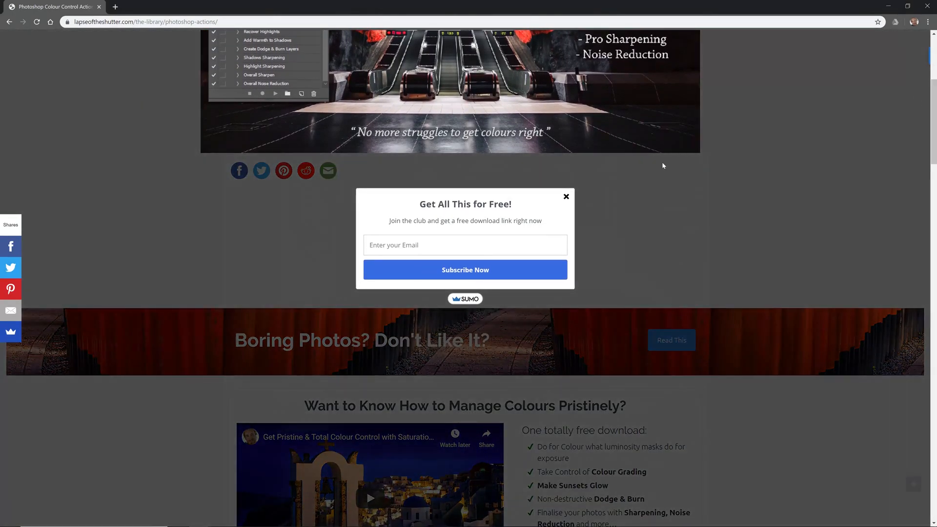
mouse_move(932, 110)
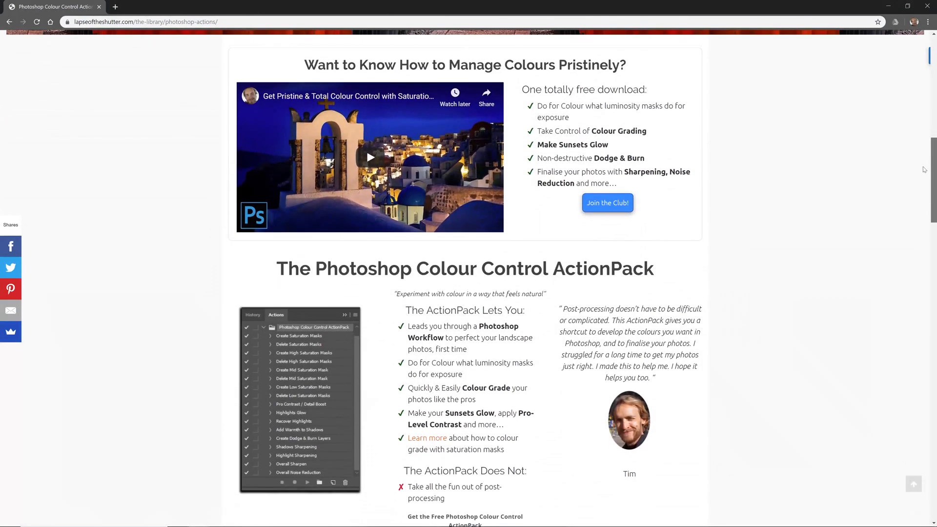
scroll("down", 3)
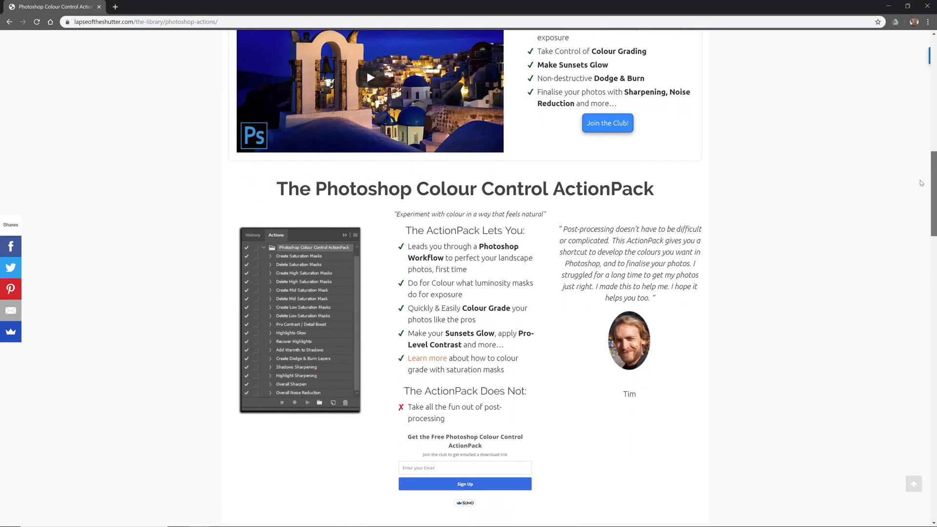
scroll("down", 3)
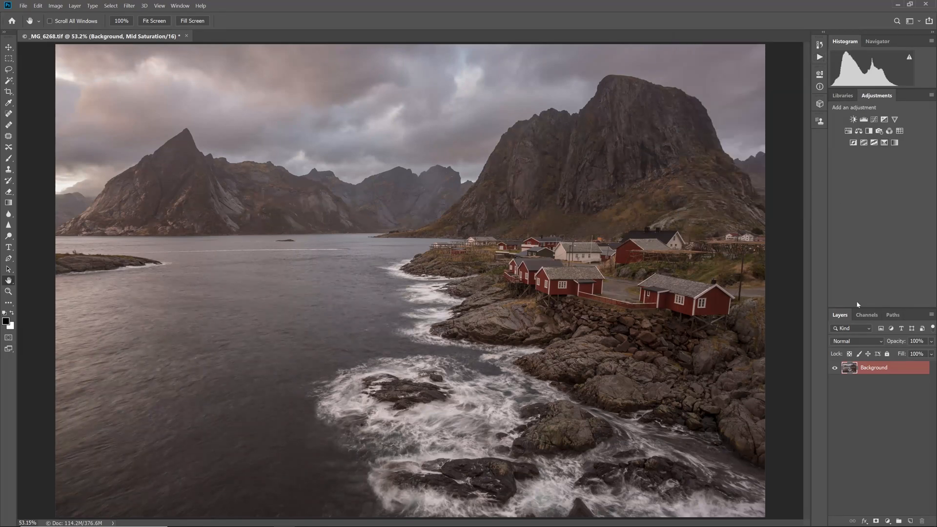
Step: Preview the High Saturation 3, High Saturation 2 and Low Saturation 3 mask channels individually
left_click(867, 314)
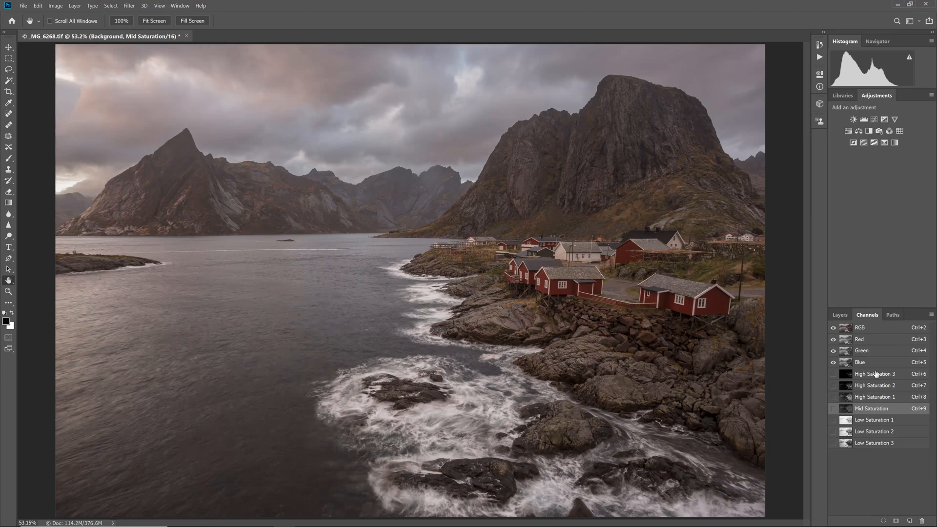
left_click(874, 374)
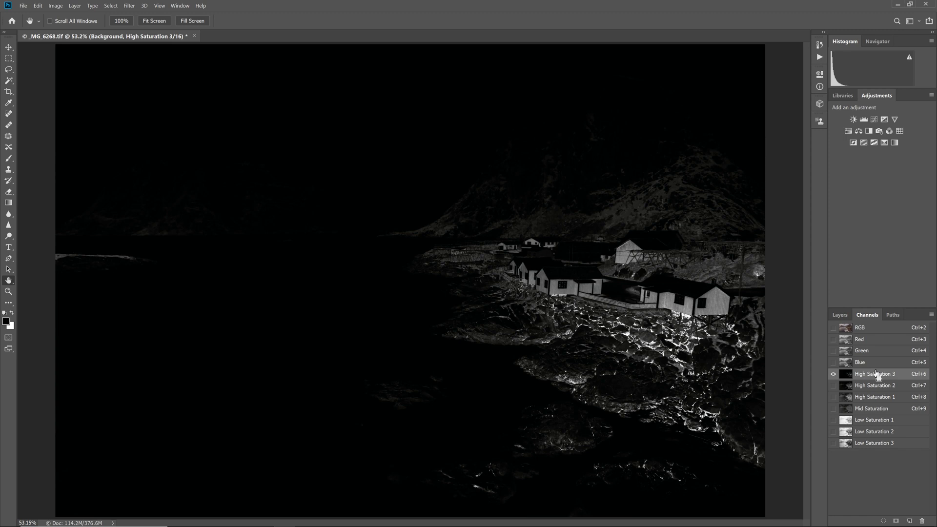
left_click(874, 385)
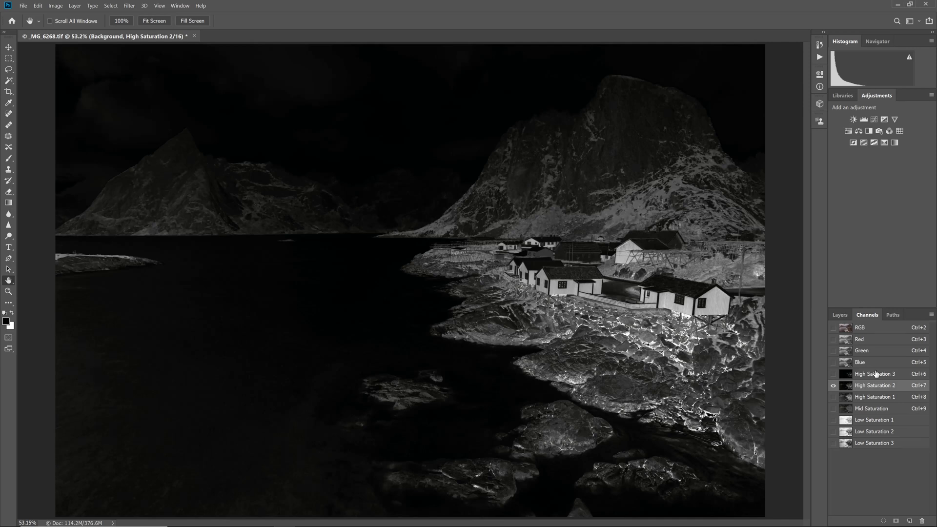
mouse_move(815, 406)
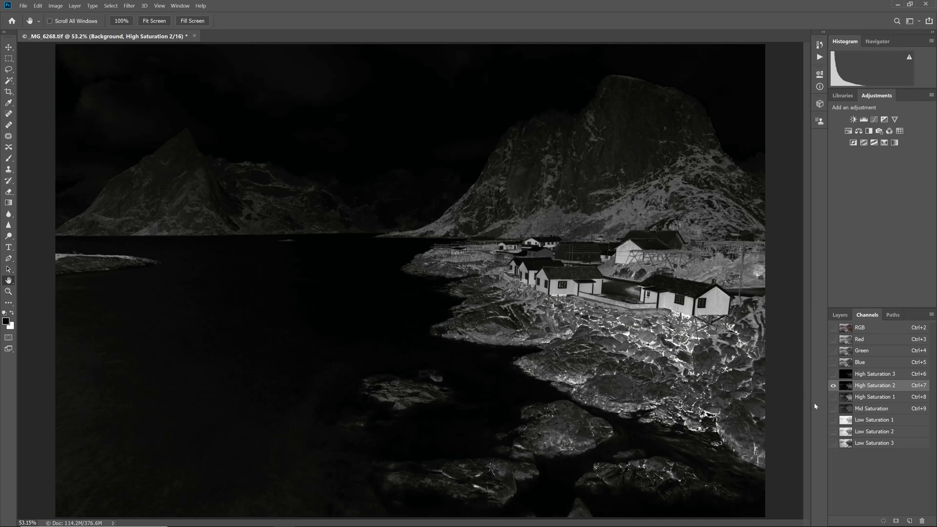
mouse_move(834, 443)
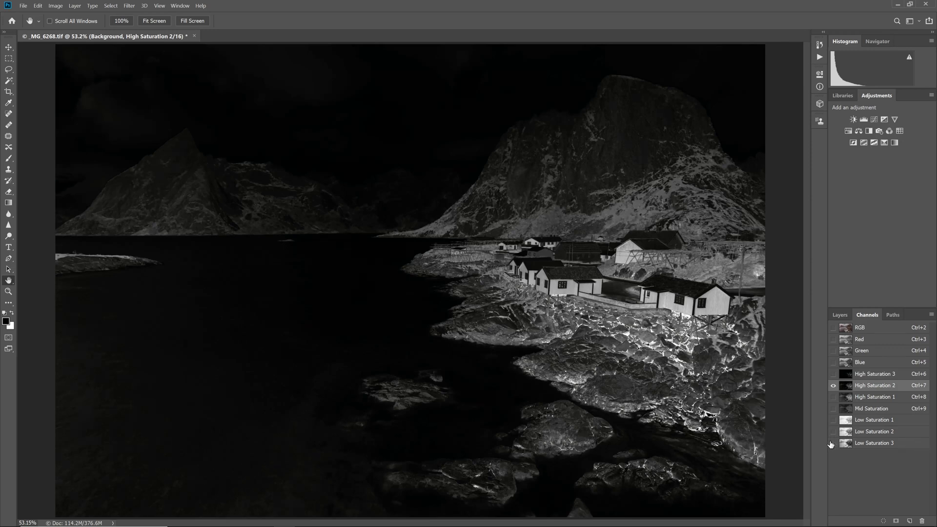
left_click(834, 443)
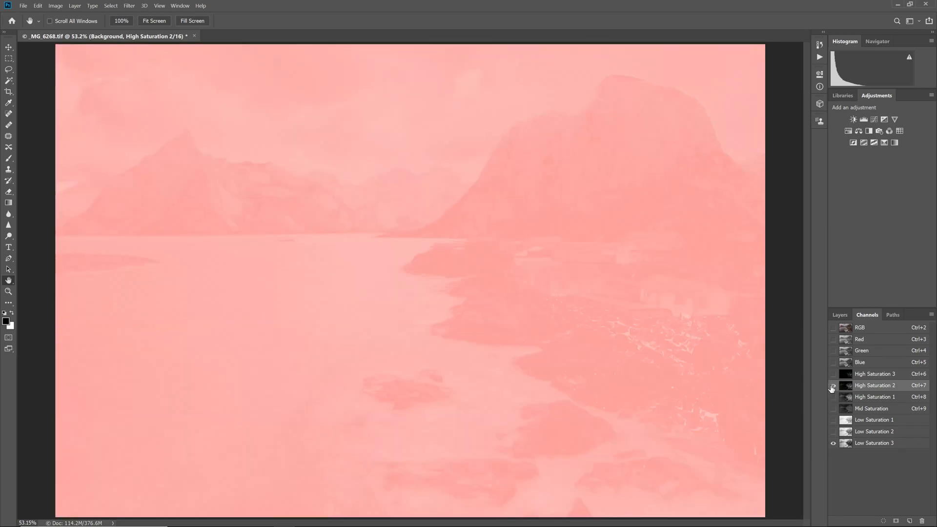
left_click(834, 386)
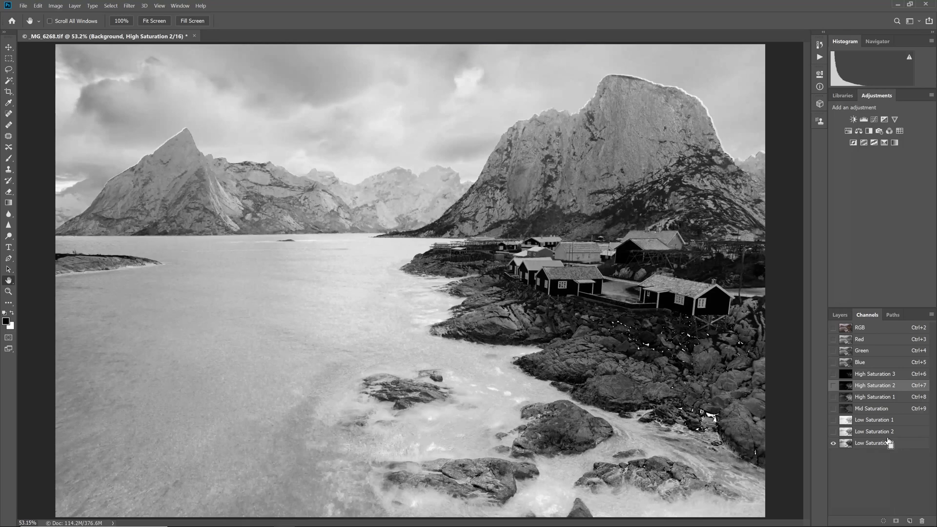
left_click(833, 327)
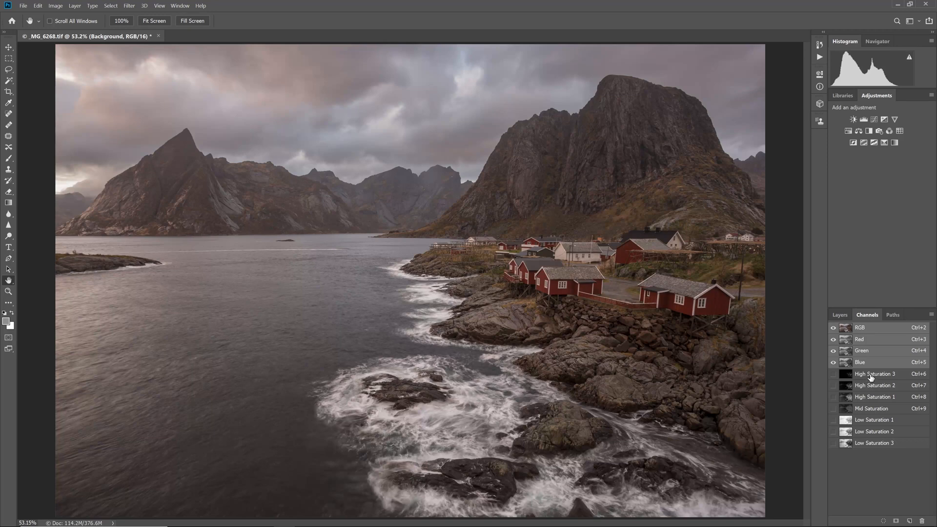
mouse_move(878, 376)
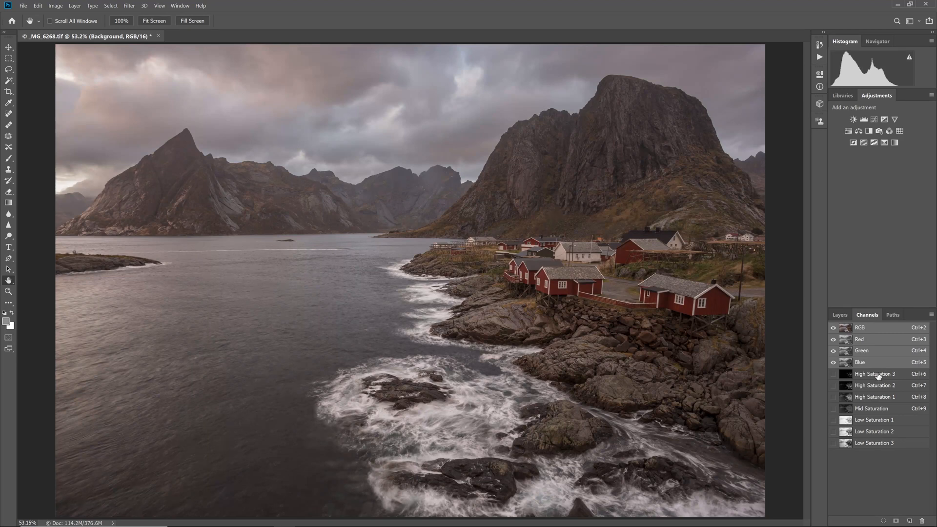
mouse_move(857, 386)
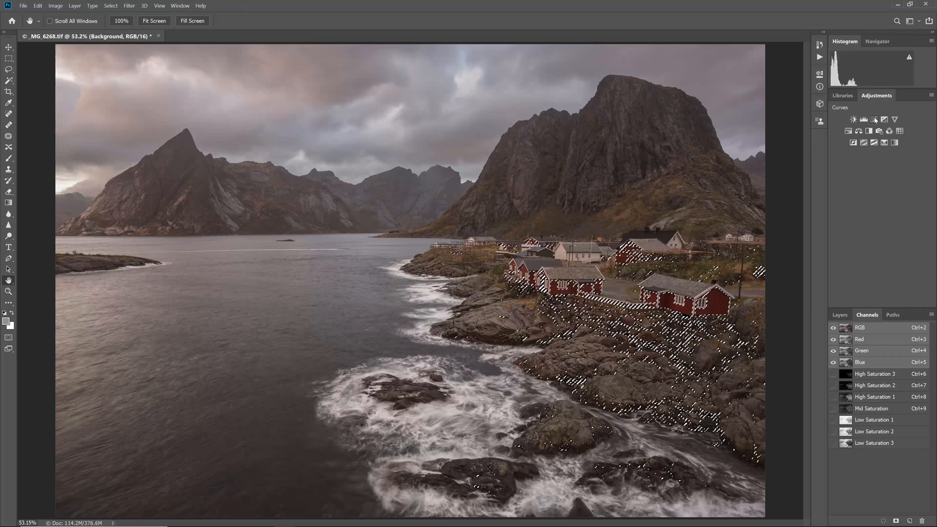
Step: Create a Curves adjustment layer masked by the loaded High Saturation 3 selection
left_click(874, 119)
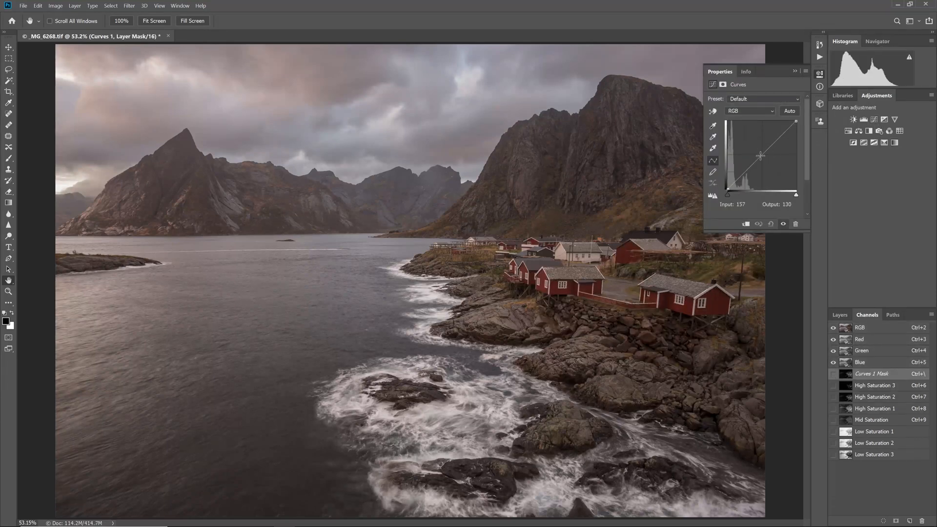
Step: Add a lower-midtone curve point and lift it to brighten the saturated houses and rocks
left_click_drag(760, 157, 745, 171)
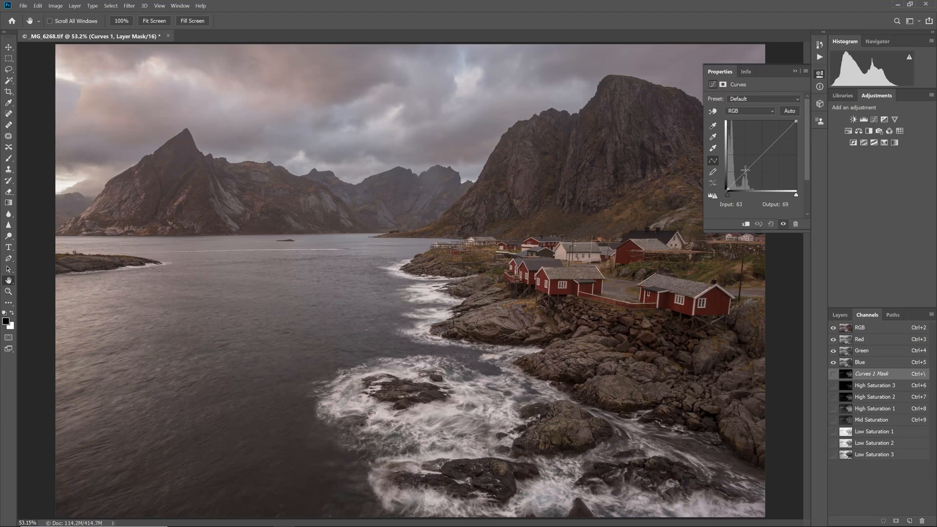
left_click_drag(745, 172, 743, 163)
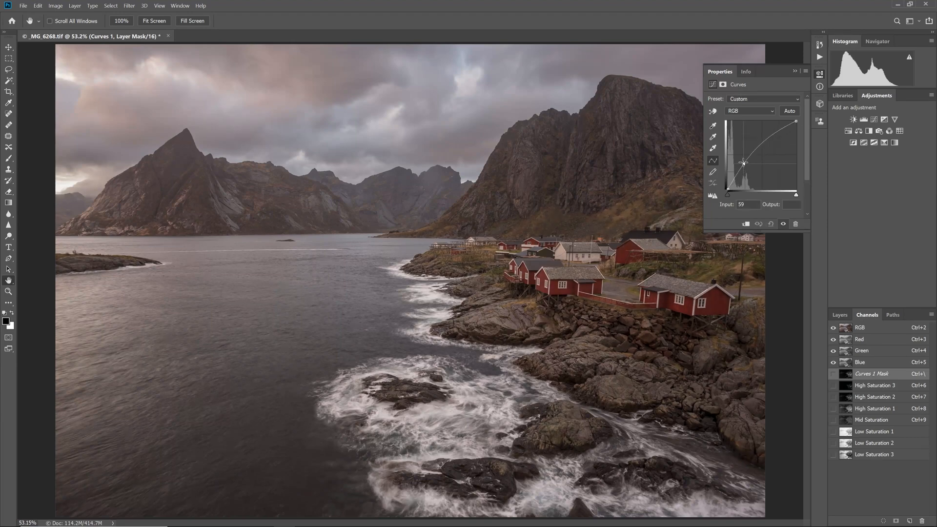
left_click_drag(742, 163, 736, 149)
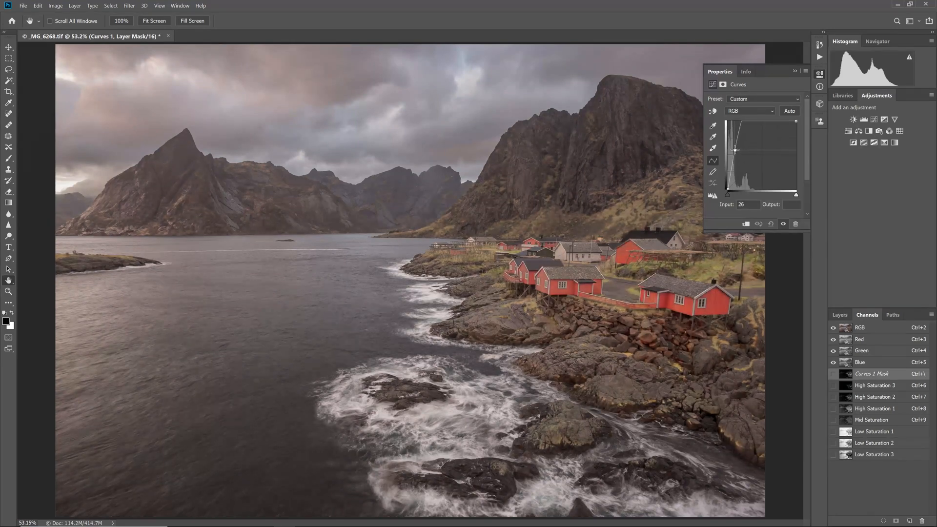
left_click_drag(735, 149, 735, 157)
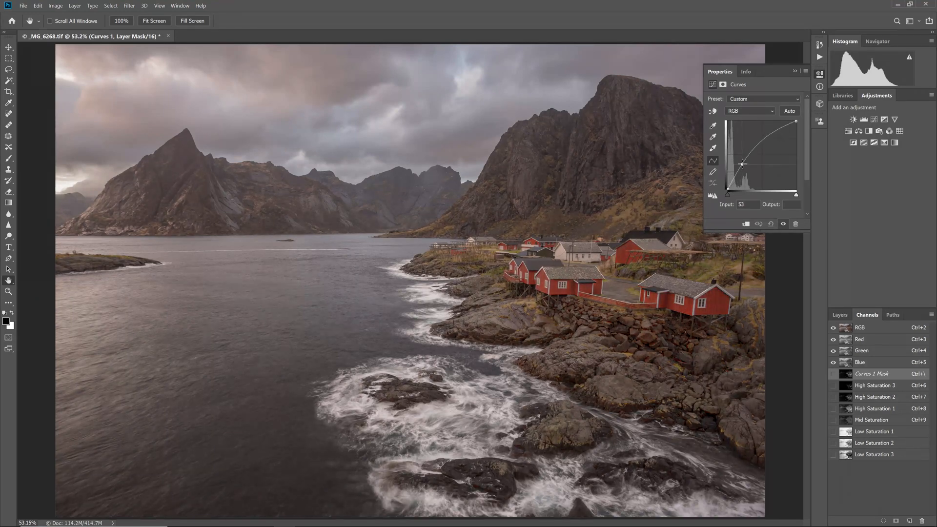
left_click_drag(742, 163, 745, 163)
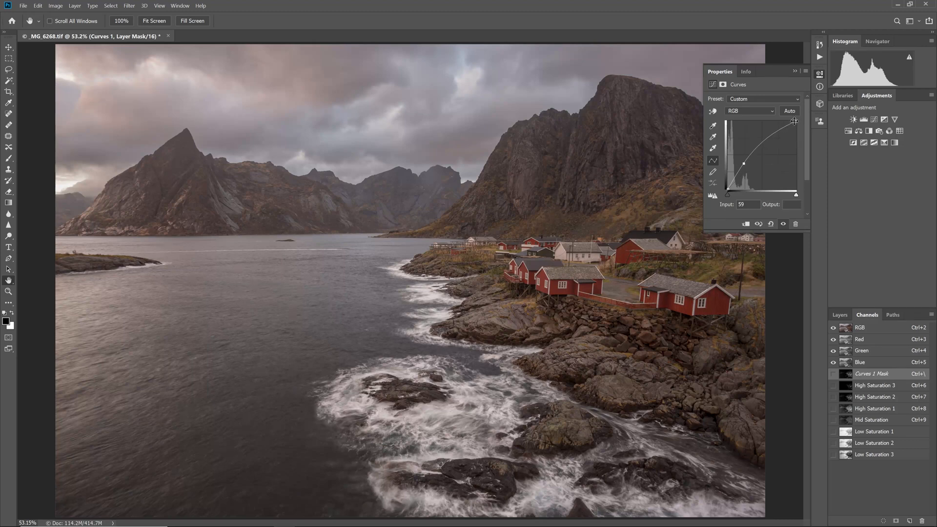
Step: Add an upper curve point to flatten the highlights and refine the curve's final shape
left_click_drag(793, 120, 775, 134)
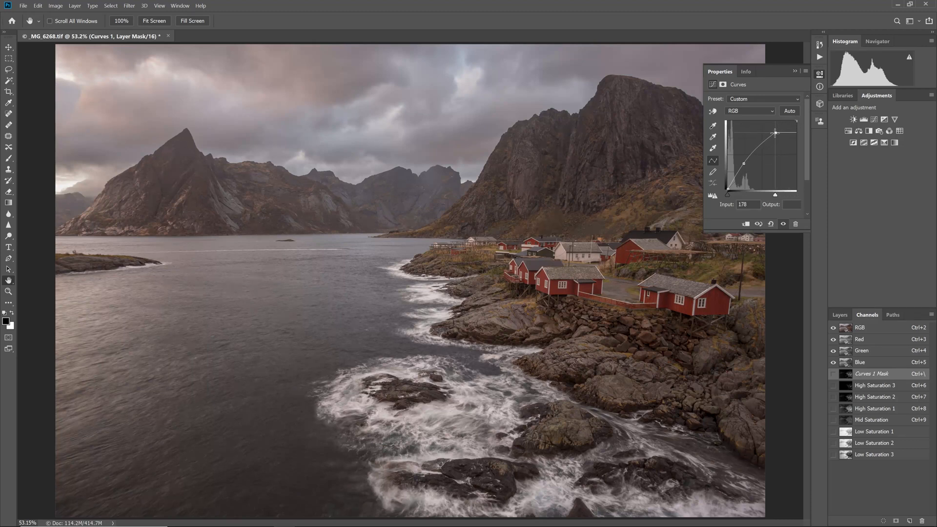
left_click_drag(775, 134, 772, 134)
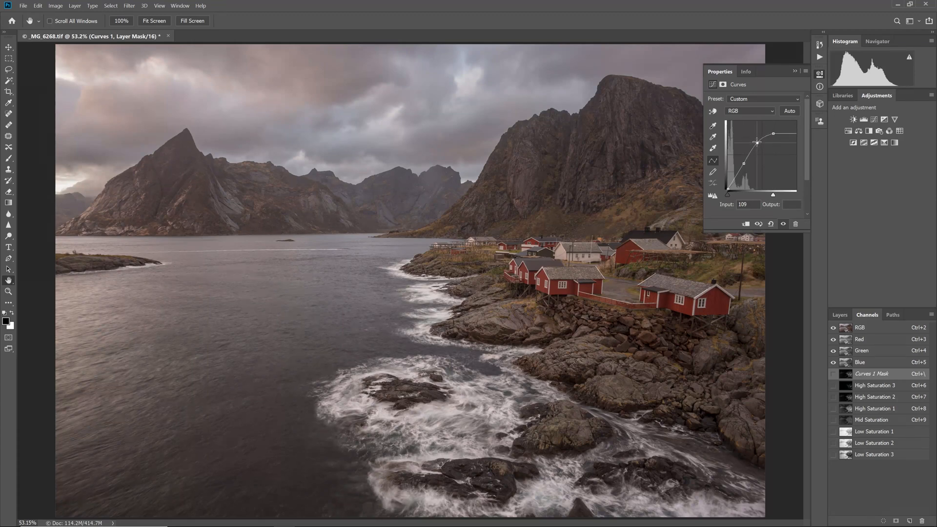
left_click_drag(756, 142, 750, 132)
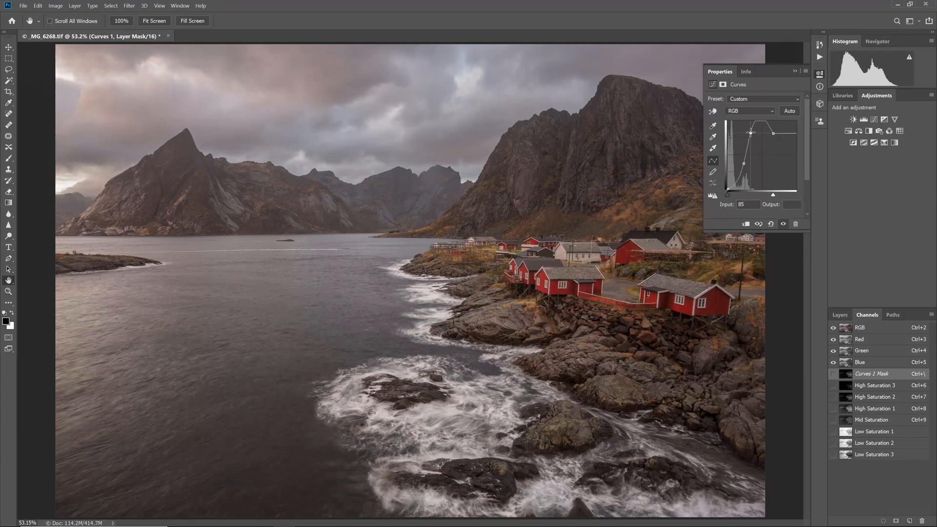
left_click_drag(750, 133, 753, 139)
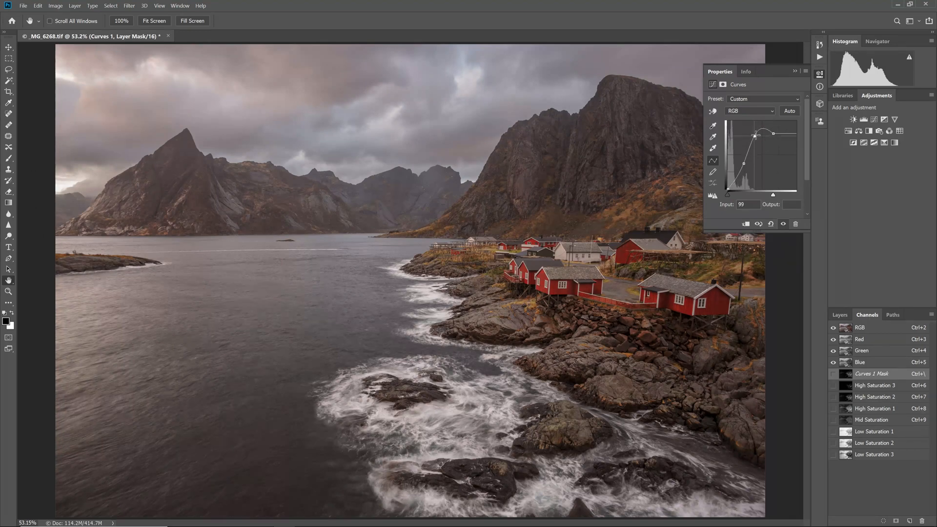
left_click_drag(755, 135, 755, 132)
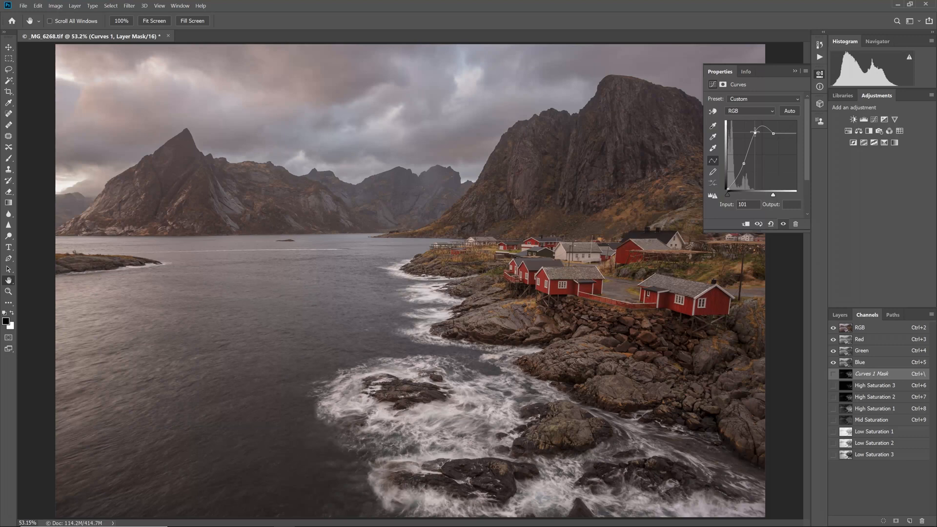
left_click_drag(755, 133, 752, 131)
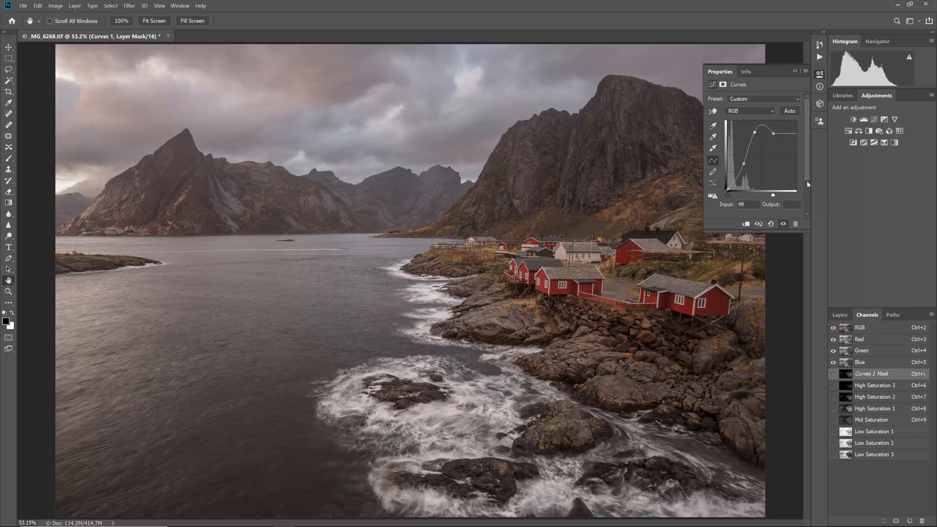
left_click_drag(756, 128, 779, 133)
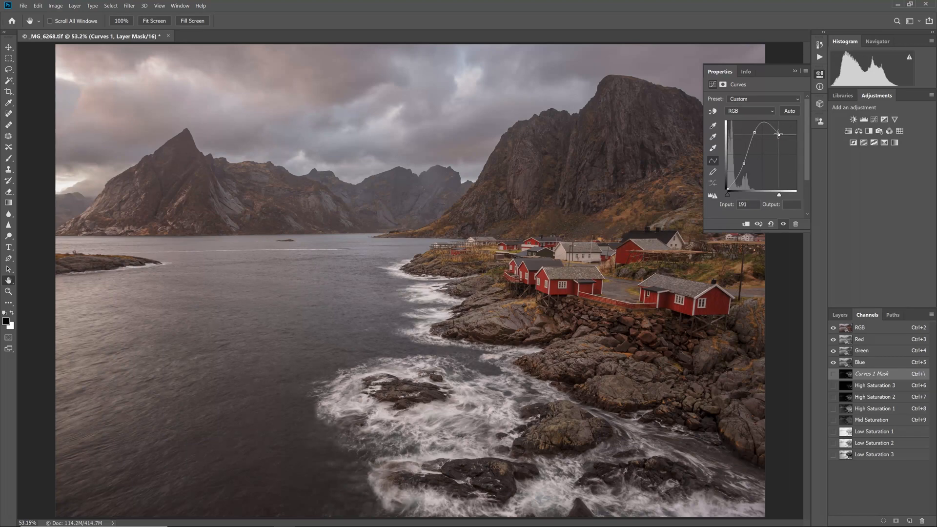
left_click_drag(779, 135, 779, 133)
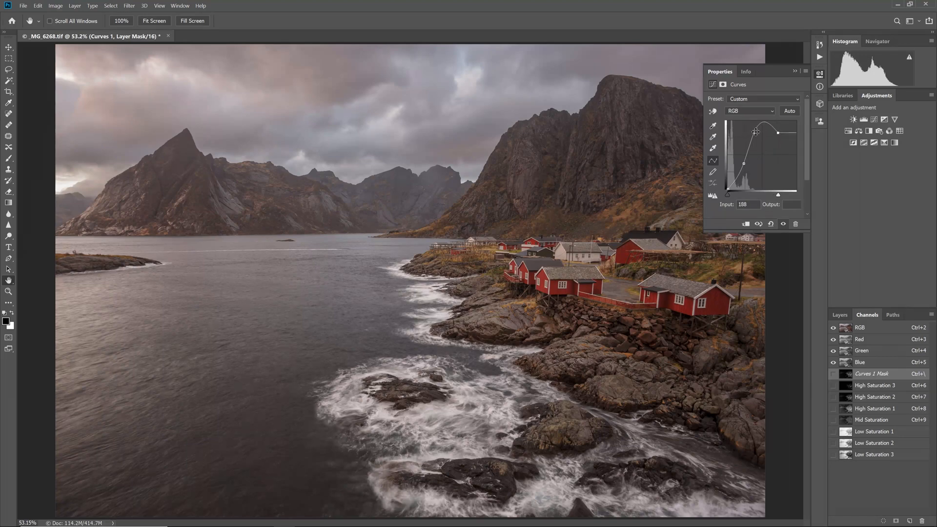
left_click_drag(777, 132, 755, 133)
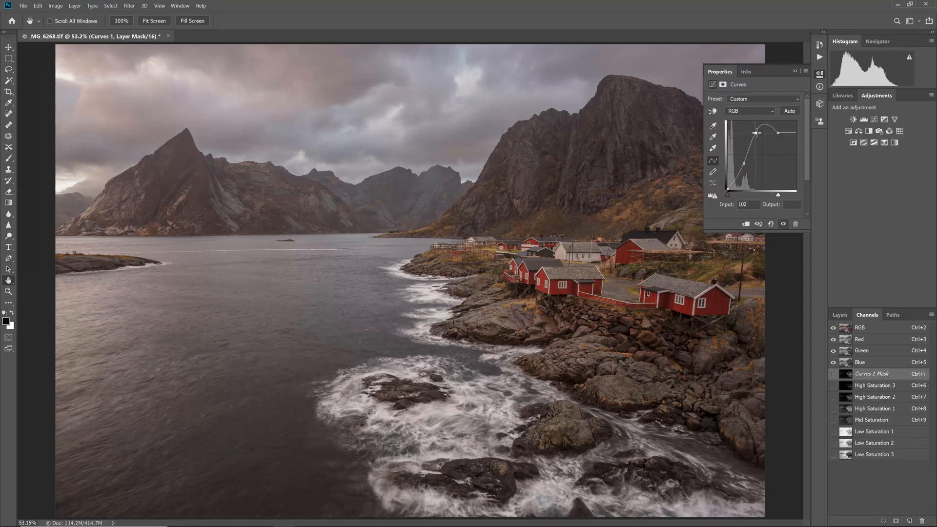
left_click(840, 315)
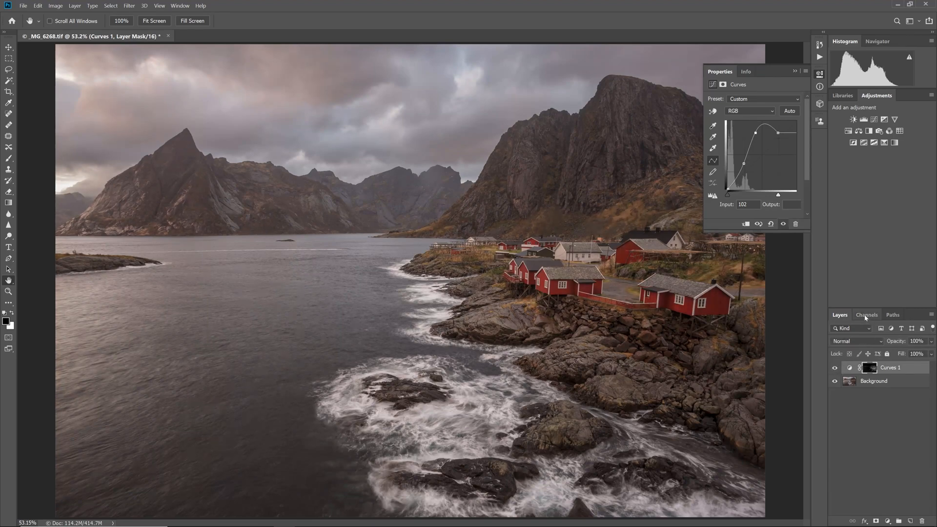
Step: Load High Saturation 3 as a selection and add a masked Levels adjustment layer
left_click(866, 314)
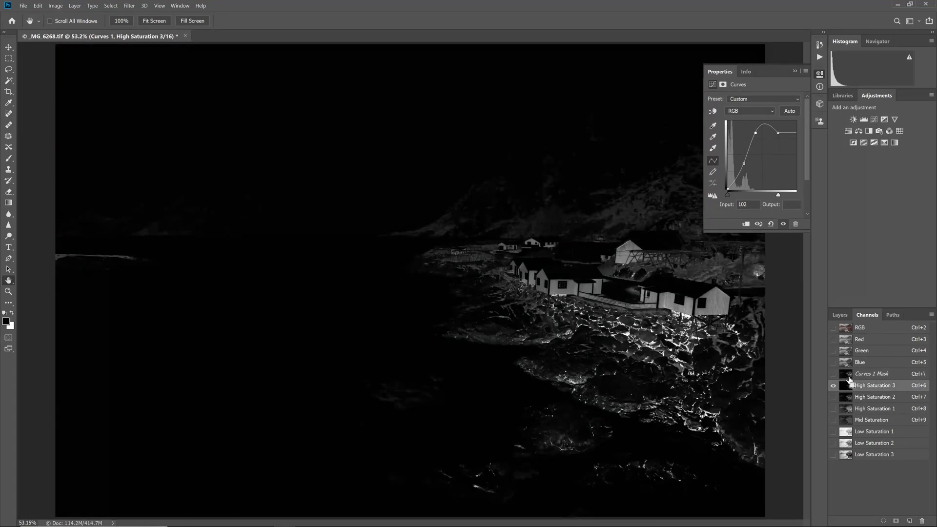
mouse_move(850, 382)
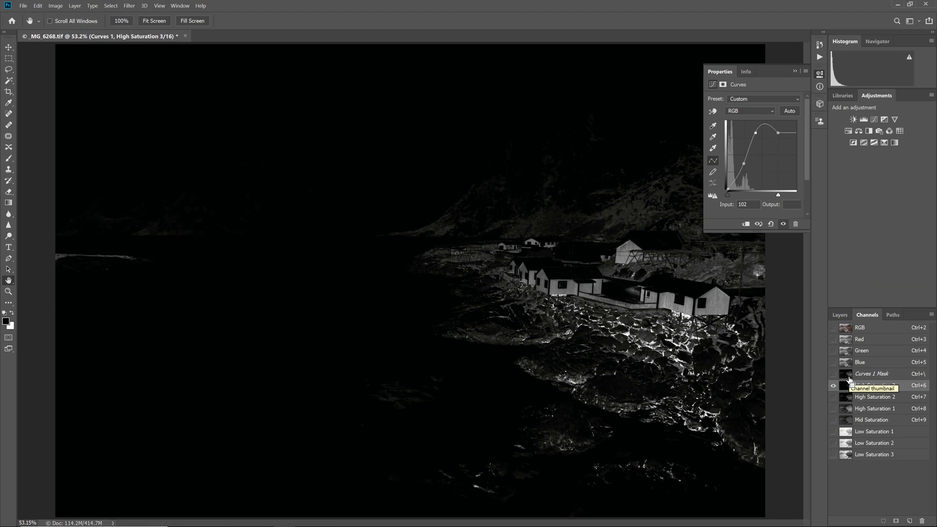
left_click(860, 327)
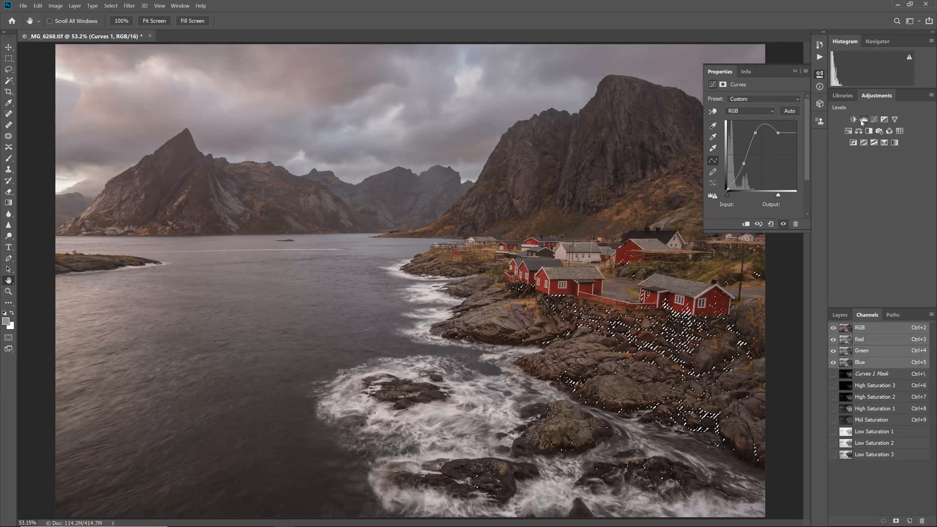
left_click(862, 119)
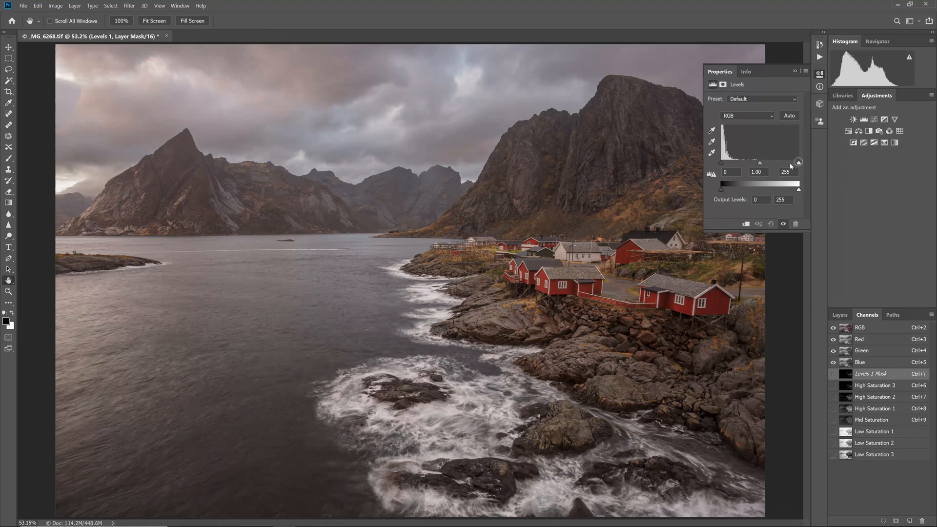
Step: Set the masked Levels layer to white input 132 and midtones 0.50
left_click_drag(798, 162, 774, 162)
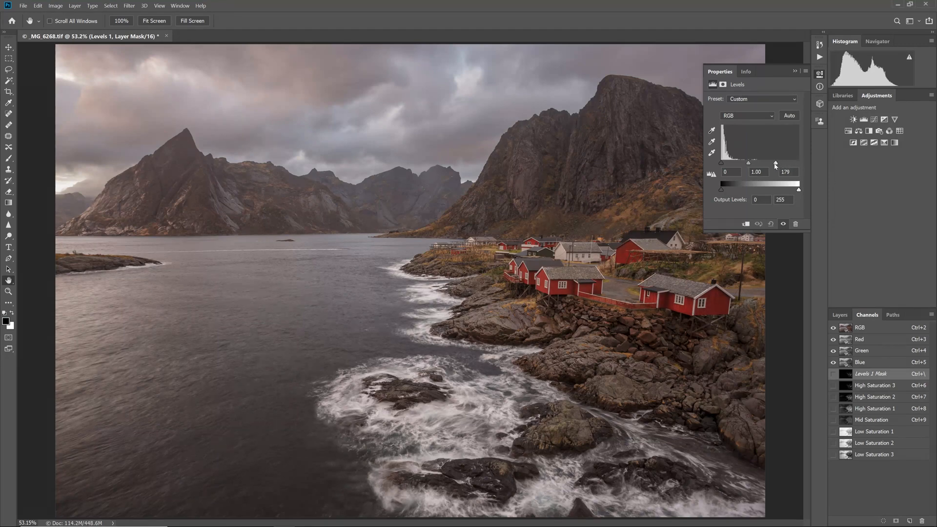
left_click_drag(775, 162, 762, 163)
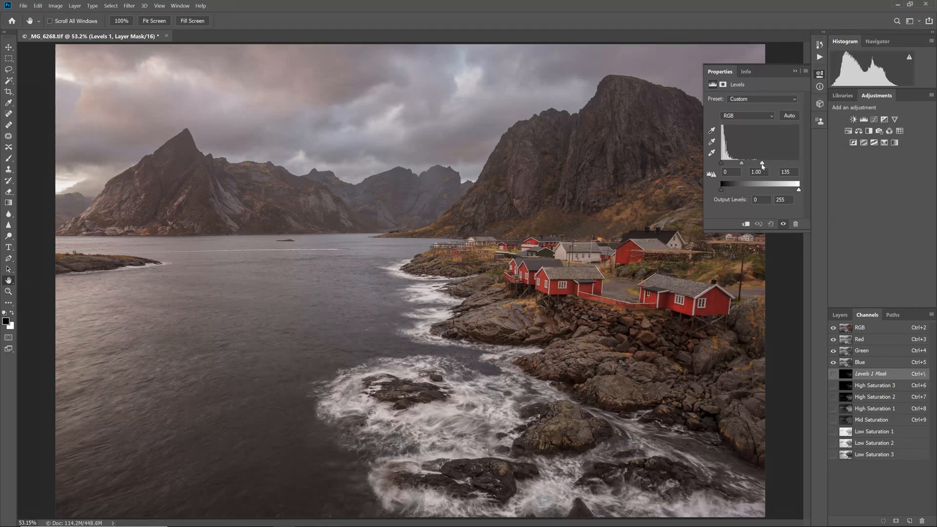
left_click_drag(762, 162, 759, 163)
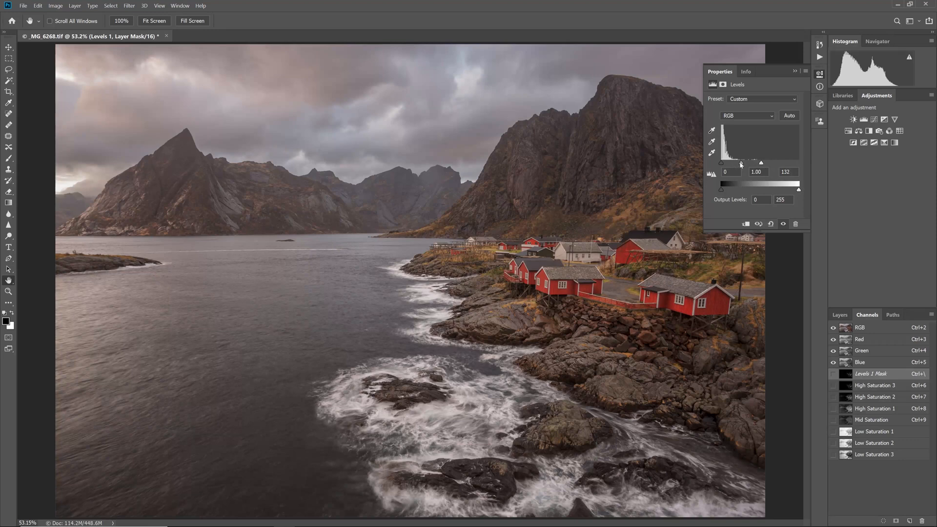
left_click_drag(760, 163, 748, 163)
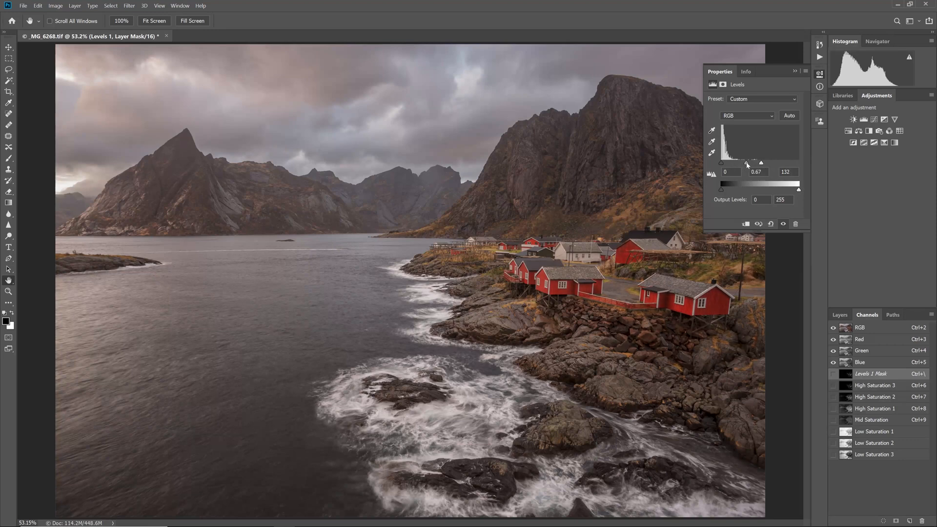
left_click_drag(746, 163, 753, 163)
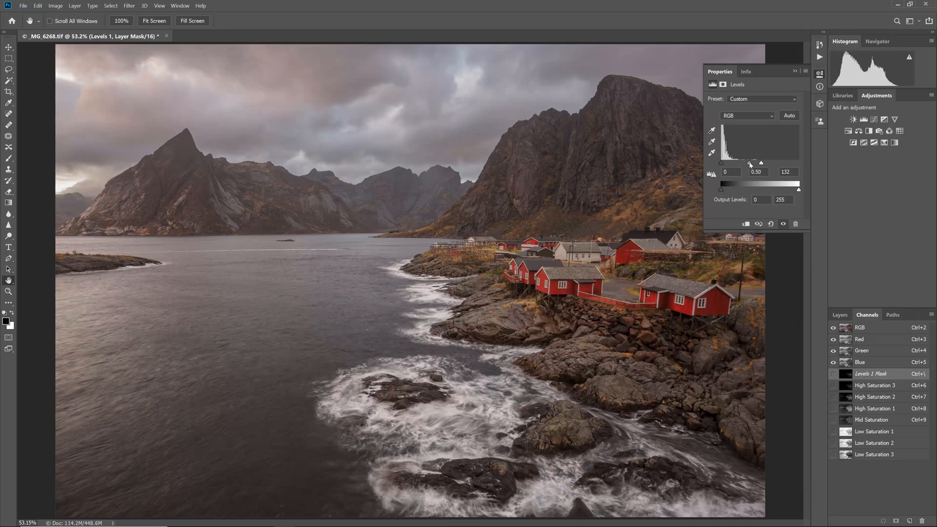
left_click(839, 314)
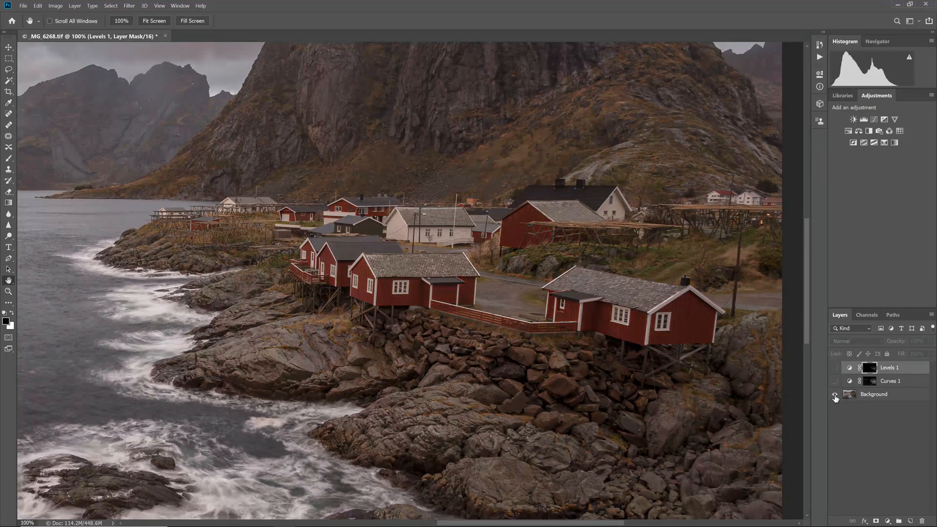
Step: Turn the adjustments back on, fit the whole photo on screen, and list the saturation channels
left_click(834, 394)
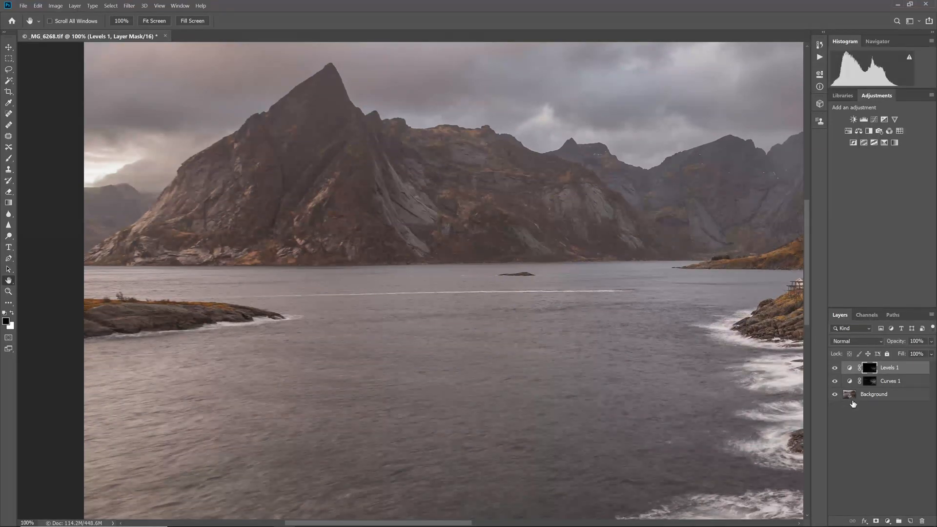
left_click(154, 20)
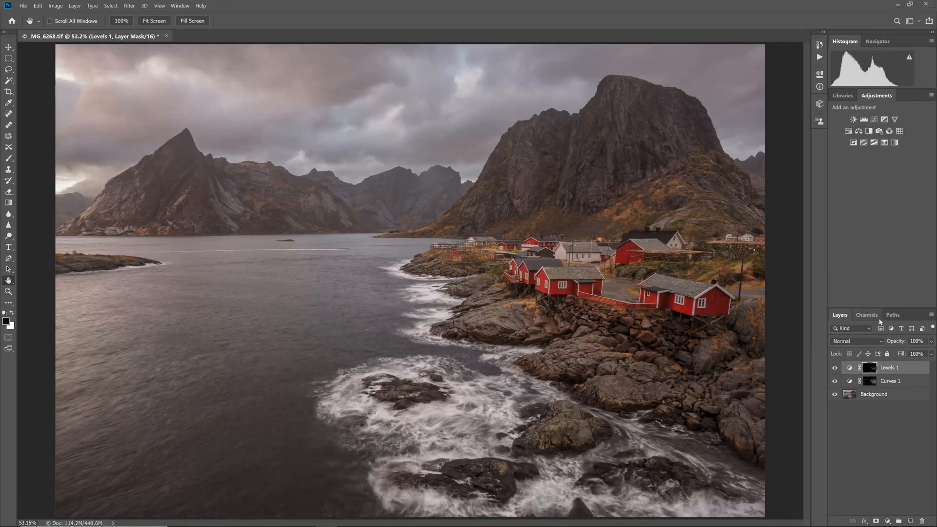
left_click(866, 315)
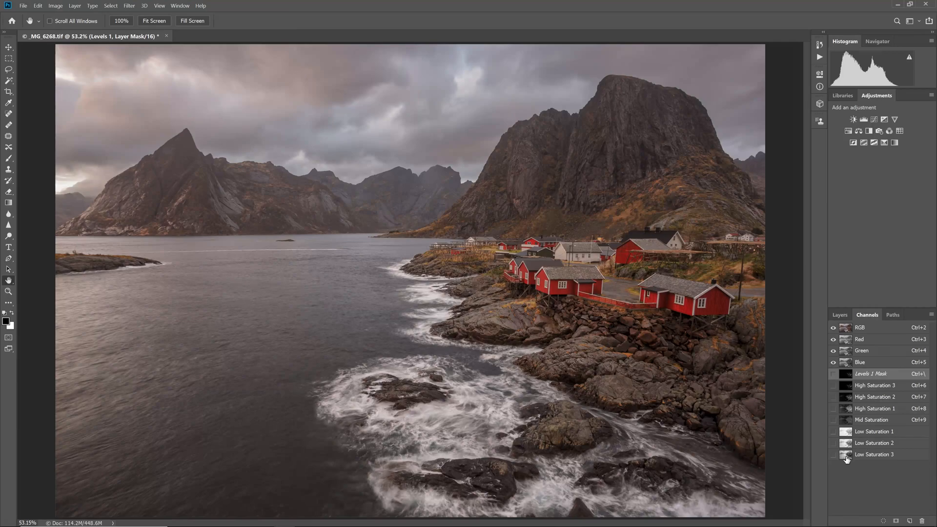
Step: On the Low Saturation 3 mask, set Hue/Saturation Reds to Saturation +44 and Lightness +31
left_click(846, 454)
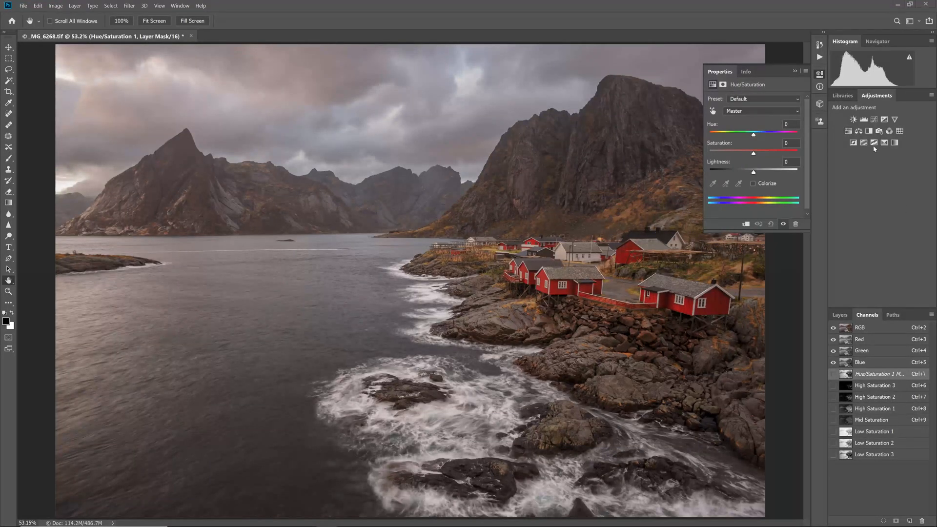
left_click(760, 110)
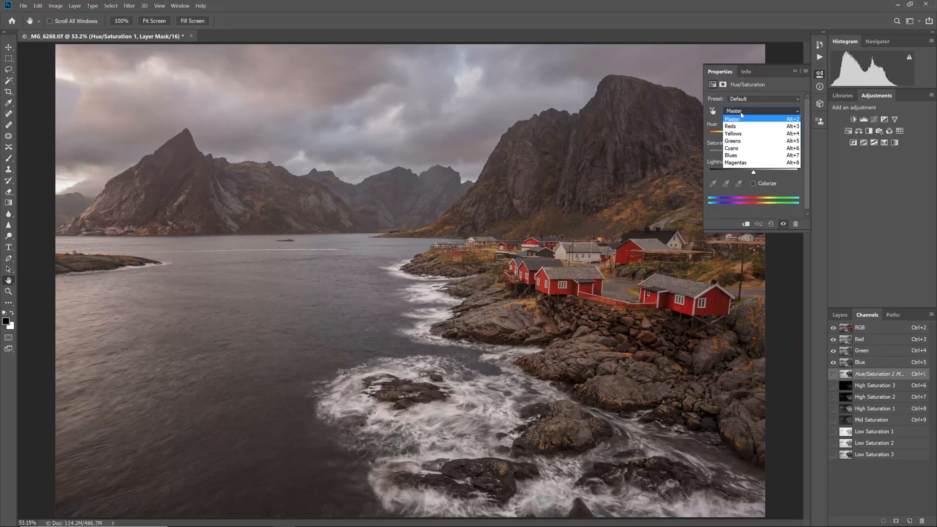
left_click(730, 126)
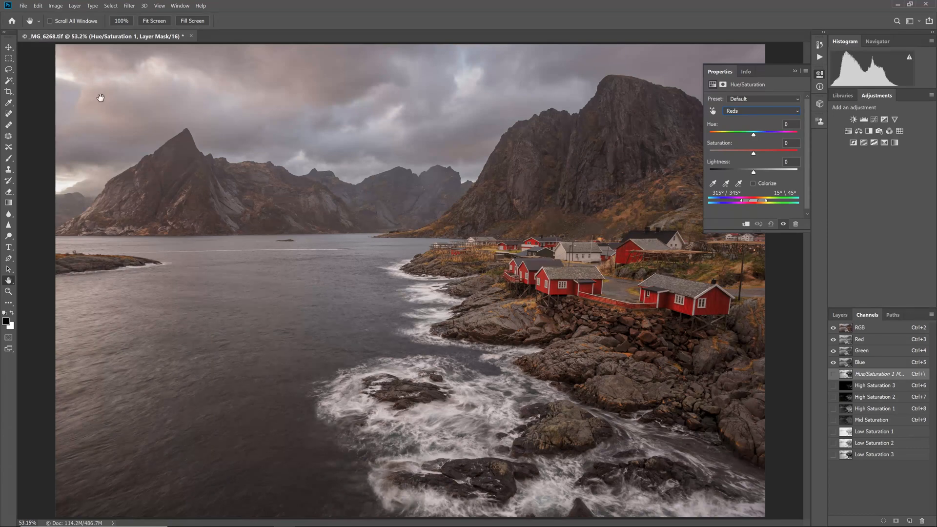
mouse_move(741, 155)
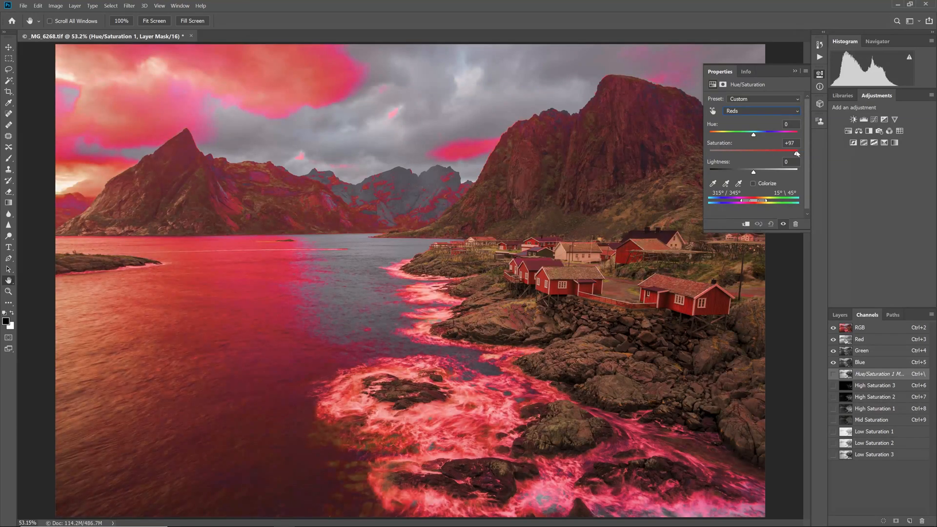
left_click_drag(796, 154, 769, 154)
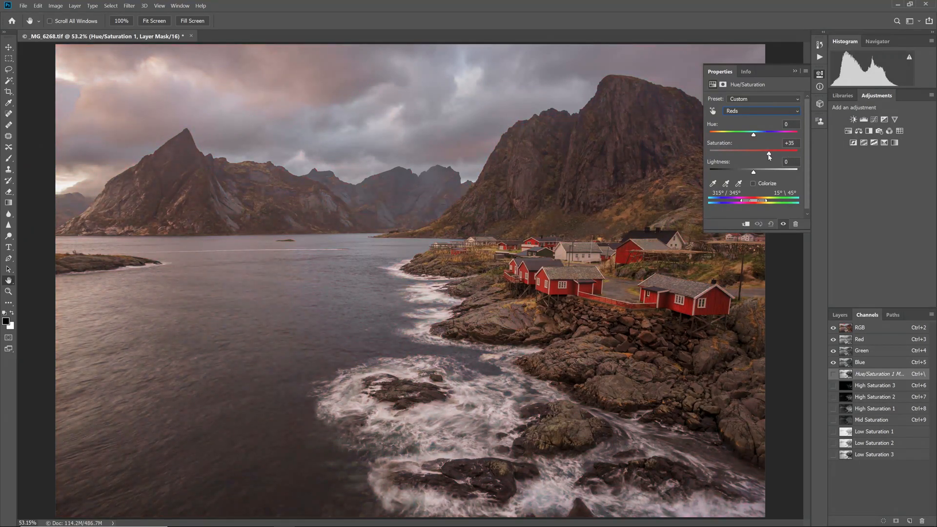
left_click_drag(767, 154, 770, 154)
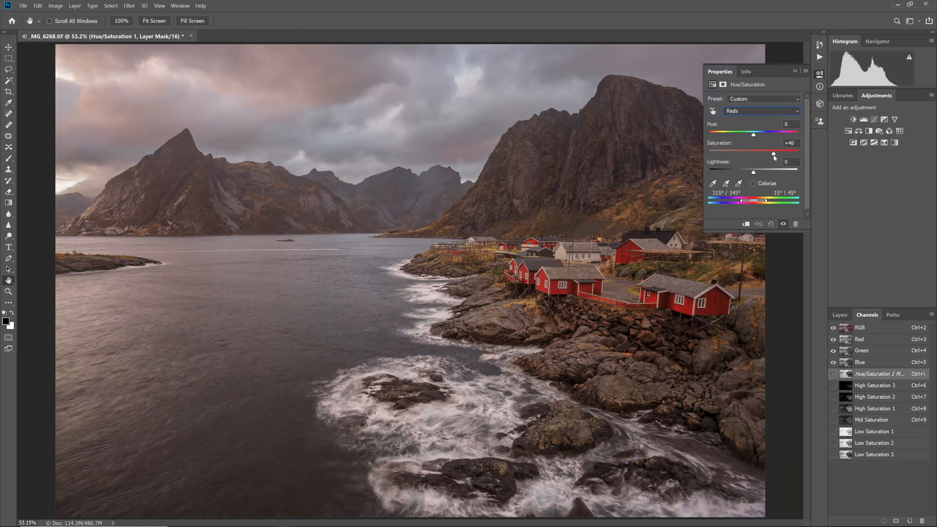
left_click_drag(773, 154, 771, 154)
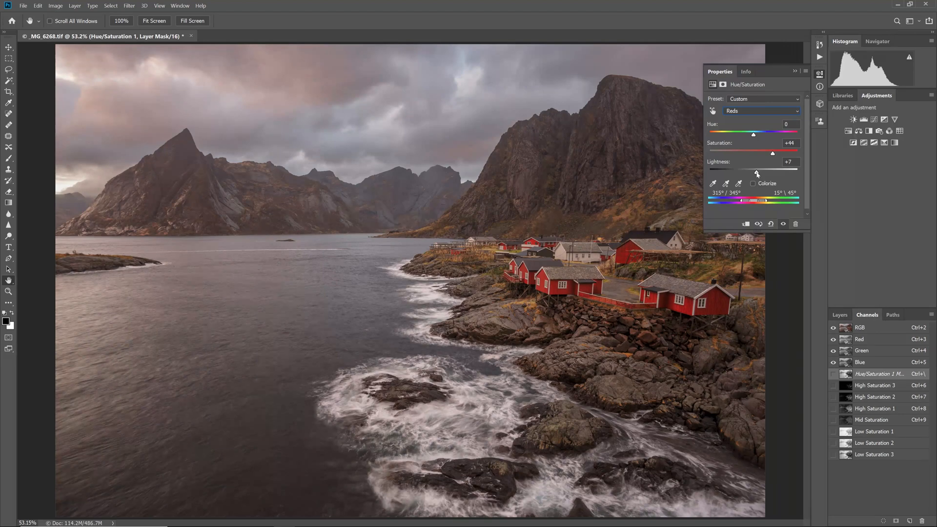
left_click_drag(772, 169, 775, 169)
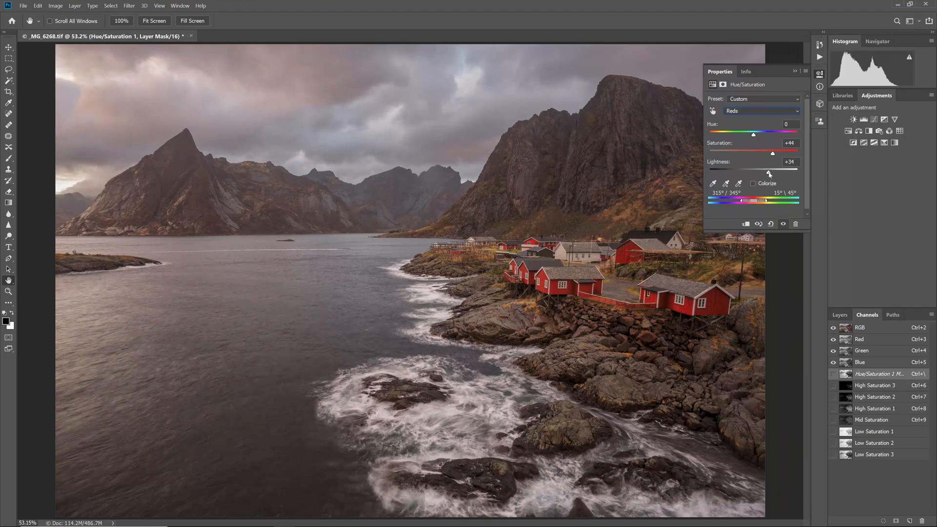
left_click_drag(769, 169, 767, 170)
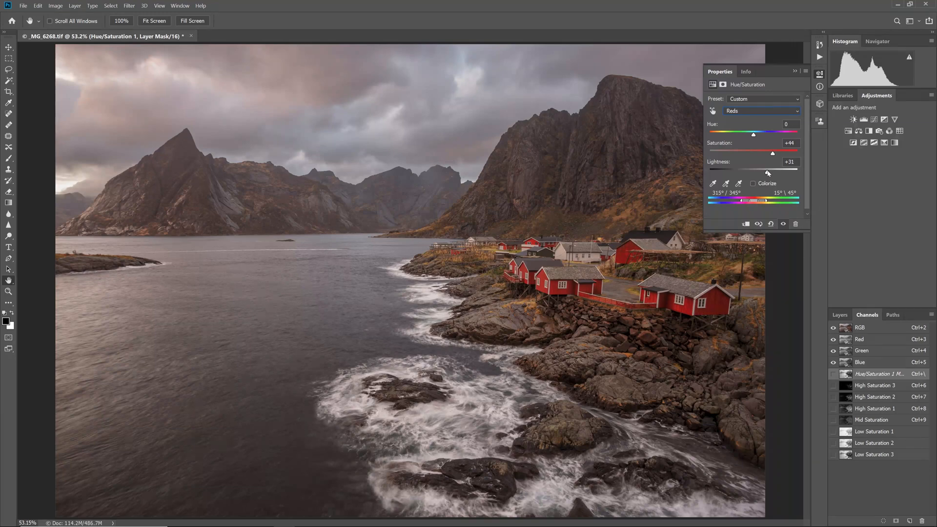
left_click(839, 314)
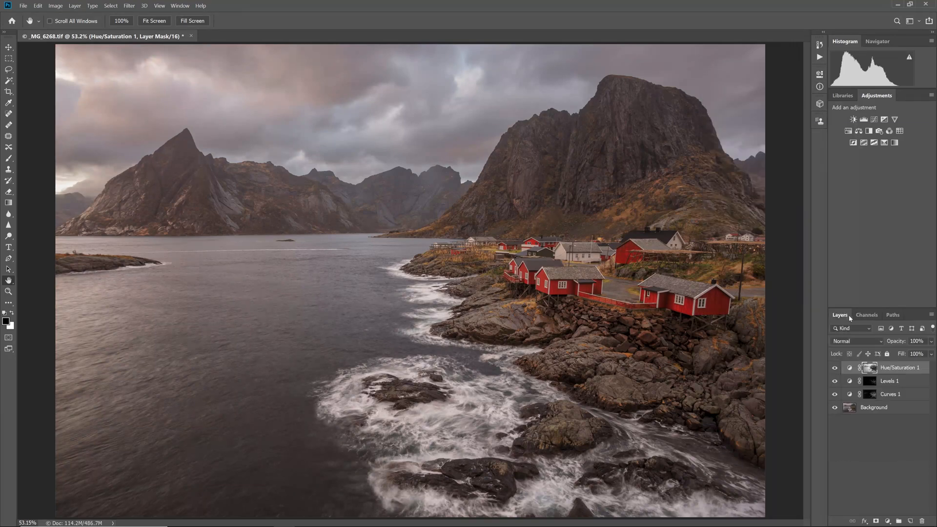
Step: Load a saturation mask as a selection and add a Gradient Map adjustment layer from it
left_click(835, 367)
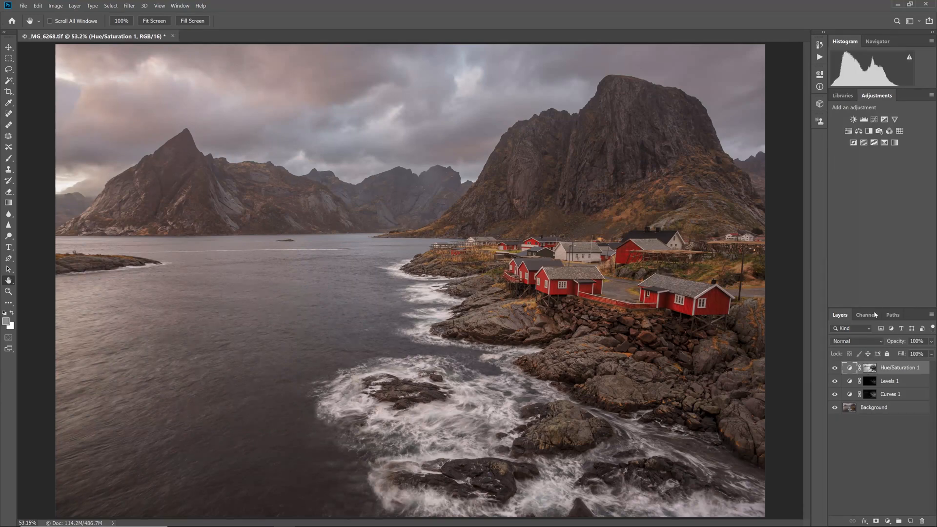
left_click(867, 315)
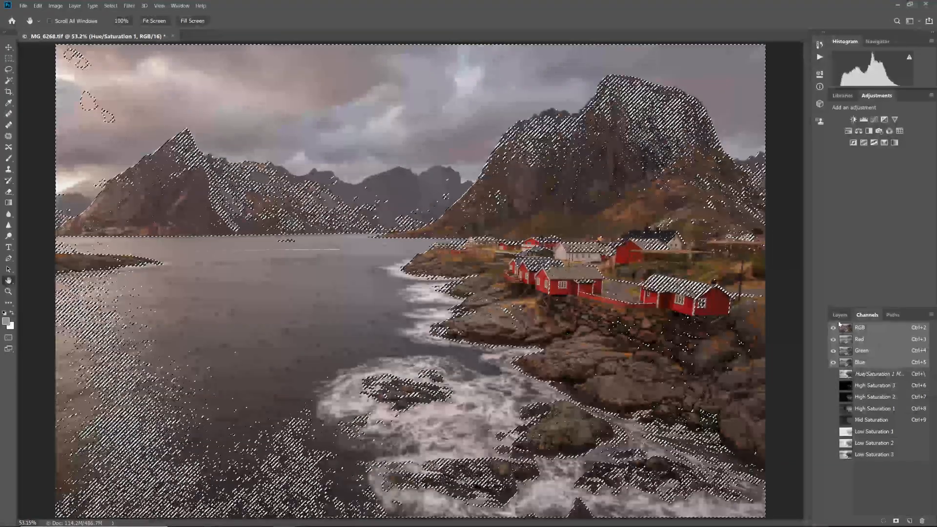
left_click(839, 314)
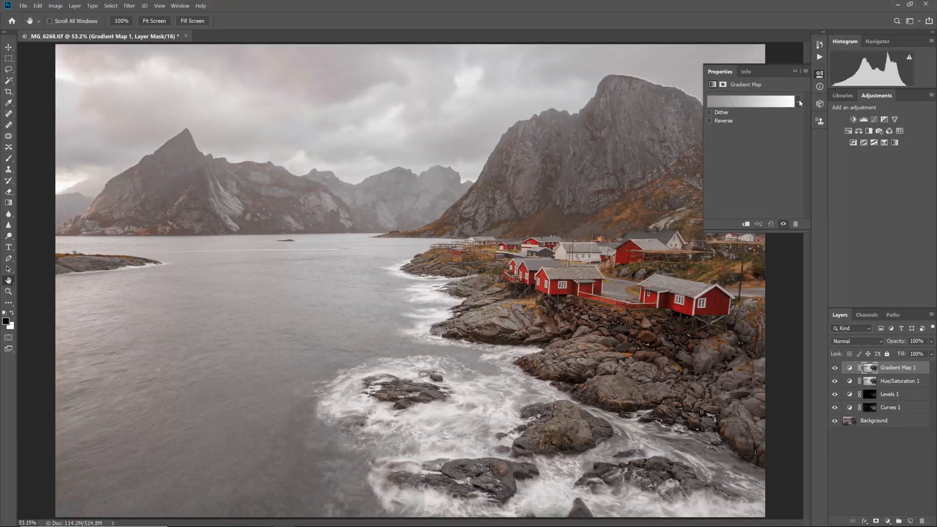
Step: Apply the black-to-white gradient preset and set the Gradient Map to Soft Light
left_click(798, 102)
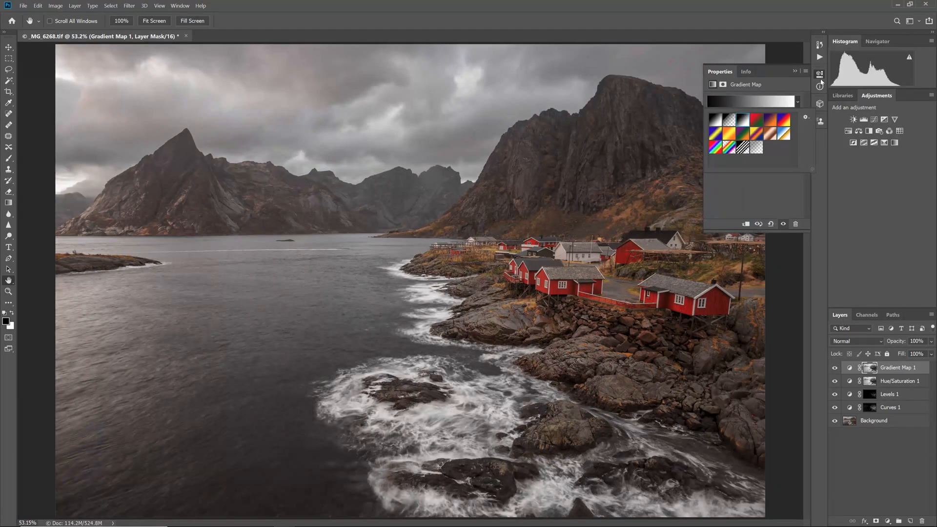
left_click(856, 341)
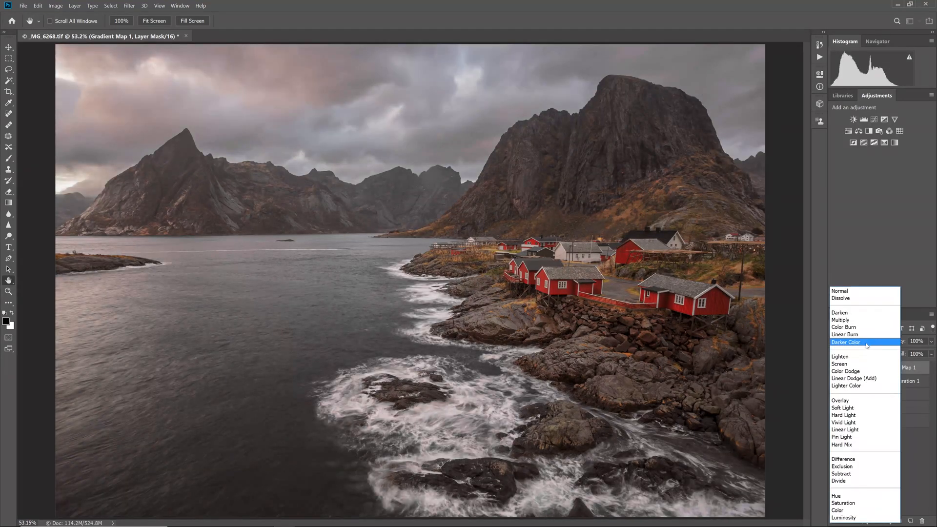
left_click(842, 407)
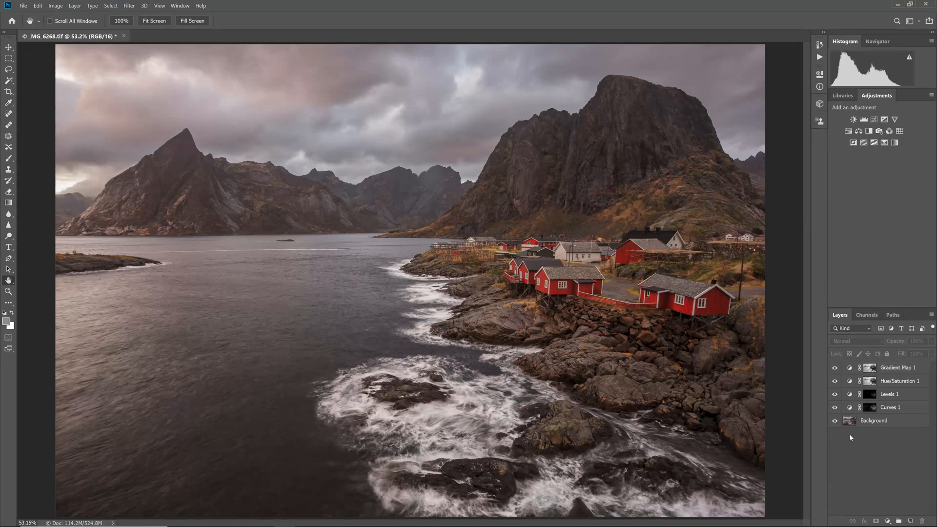
Step: Disable the Gradient Map layer mask to show the unmasked effect
left_click(834, 367)
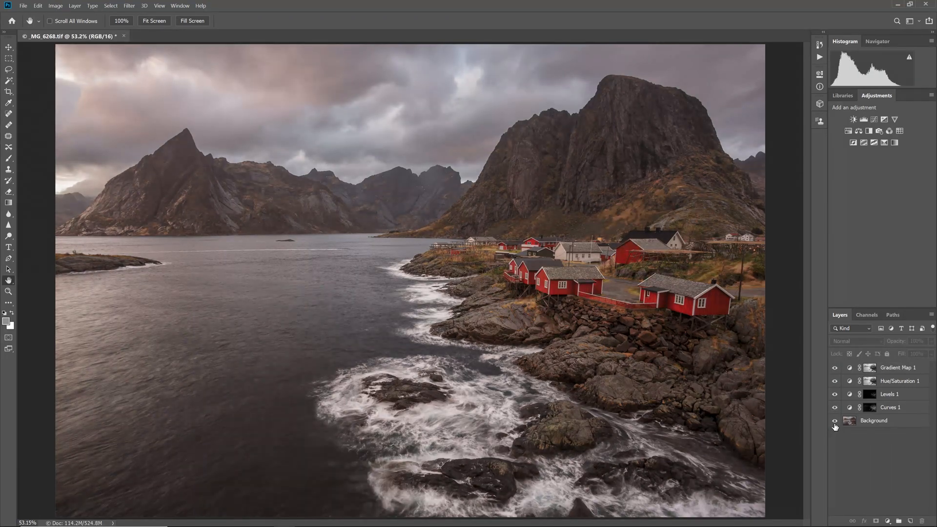
right_click(869, 407)
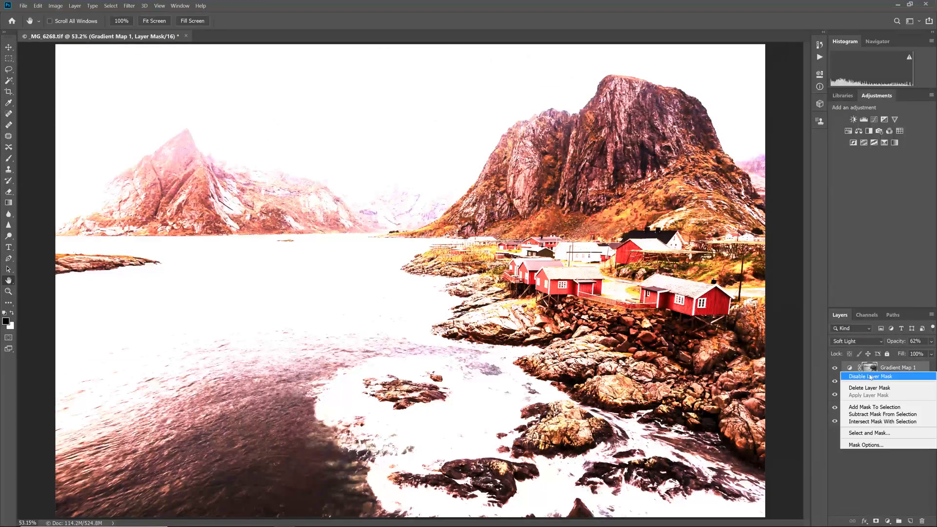
left_click(869, 376)
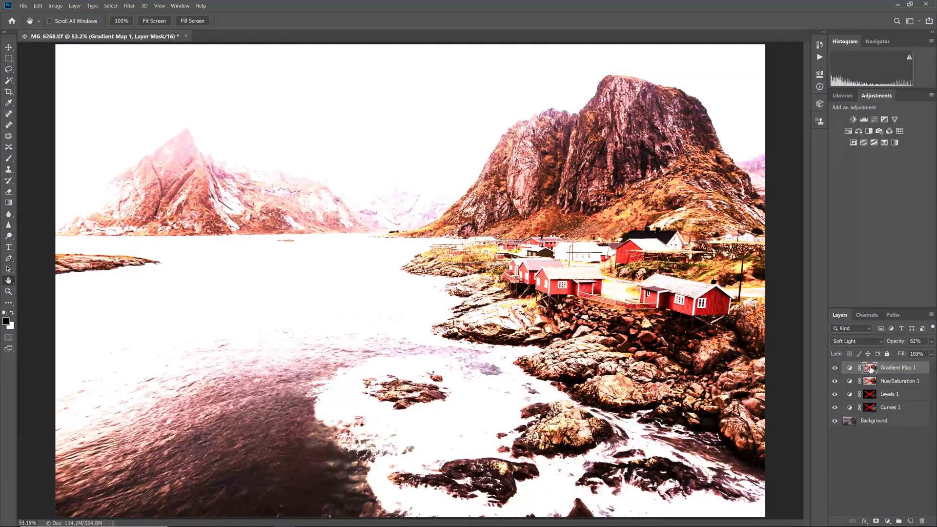